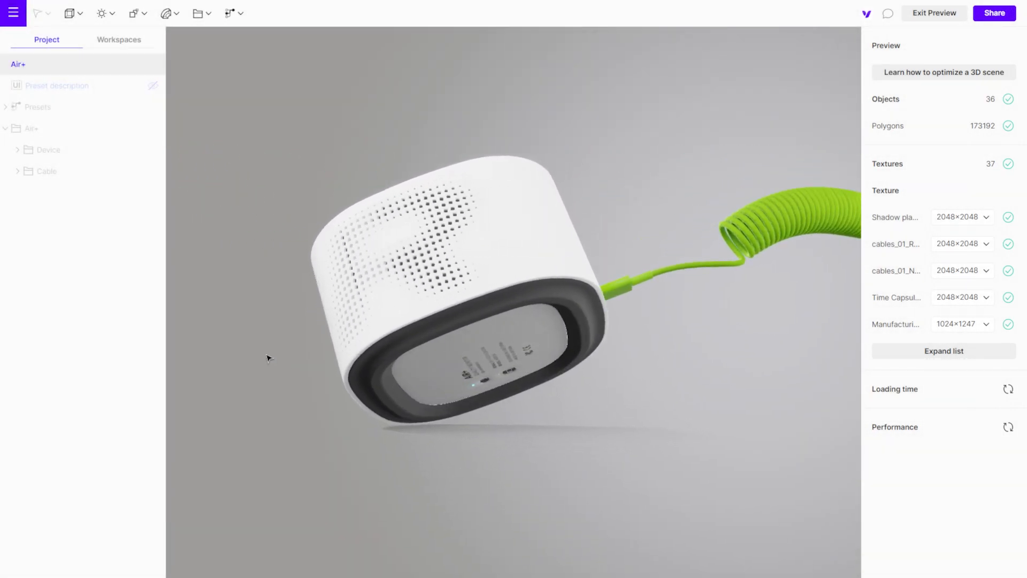
- Exit preview and add a new interaction in the Interact panel named 'Unplug'
drag(267, 359, 547, 384)
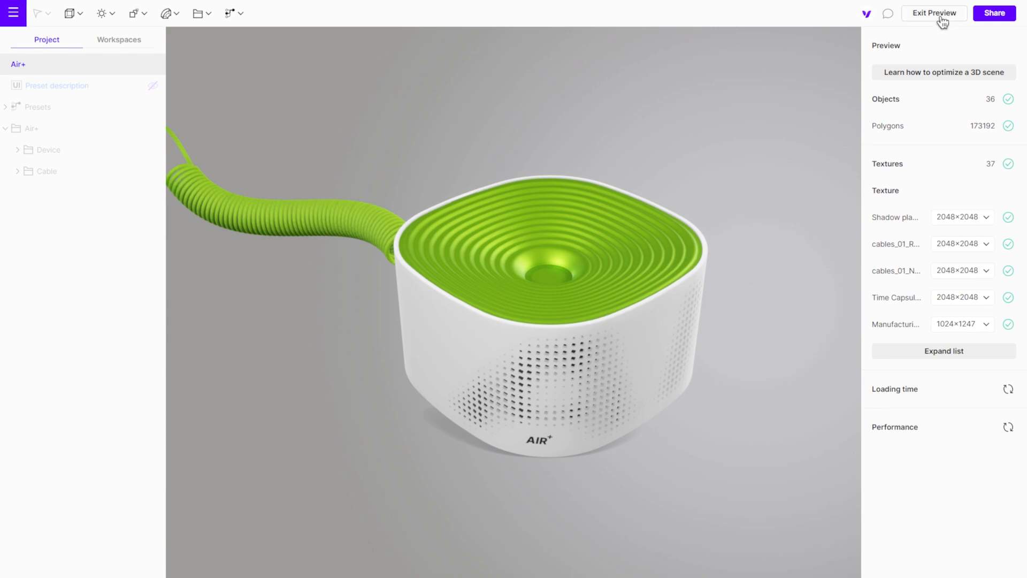
click(933, 13)
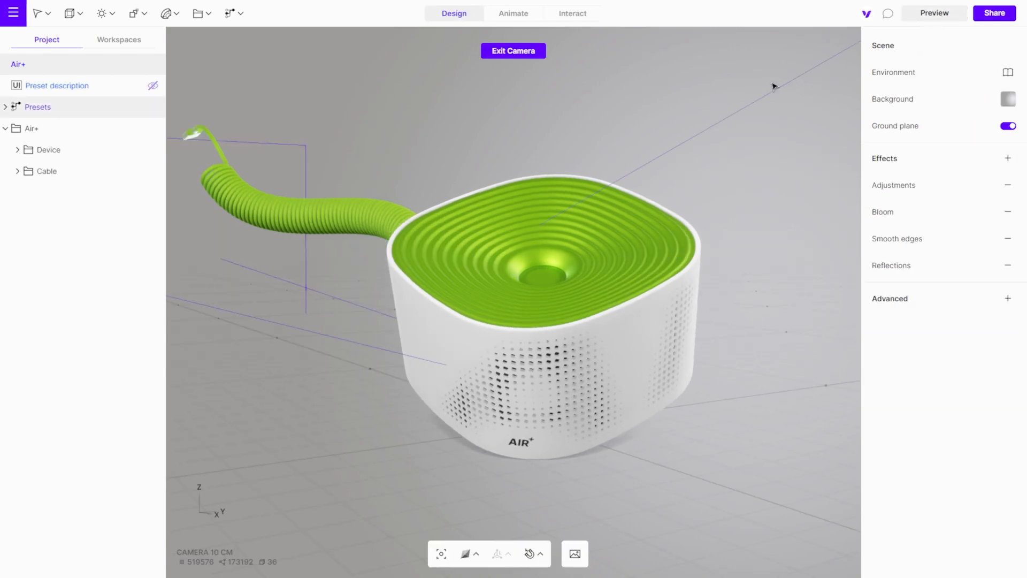
click(572, 13)
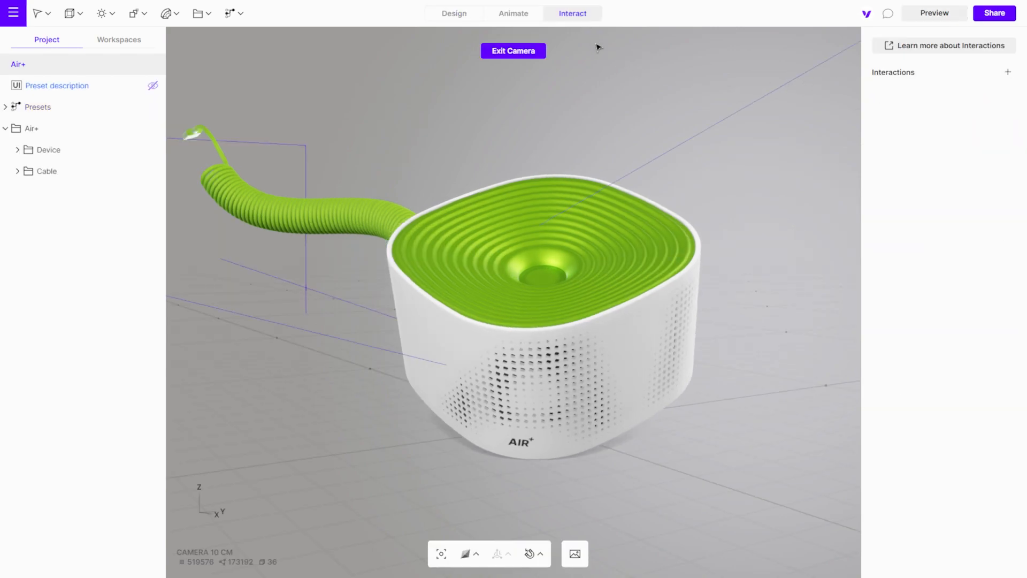
click(1007, 72)
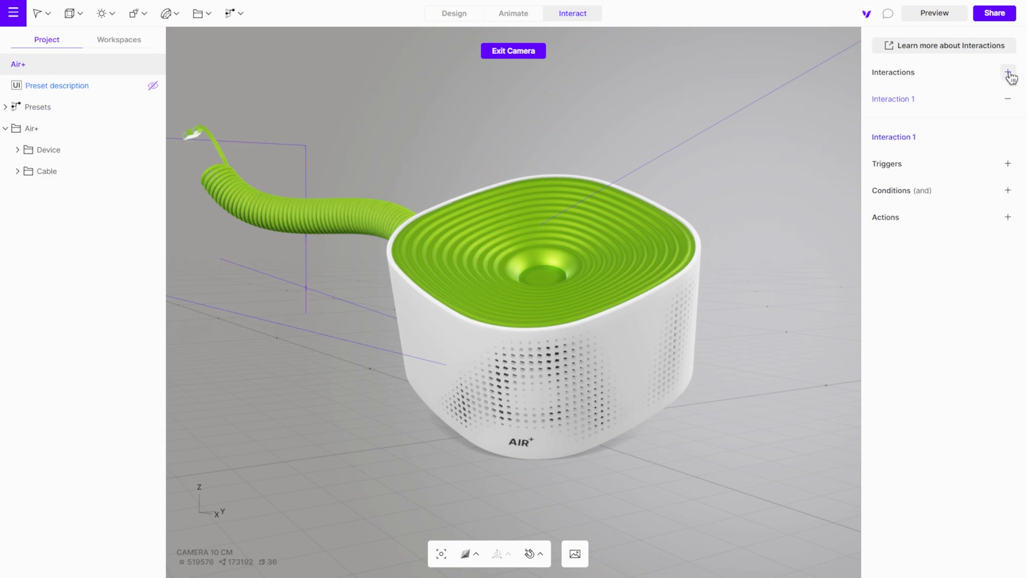
double_click(893, 99)
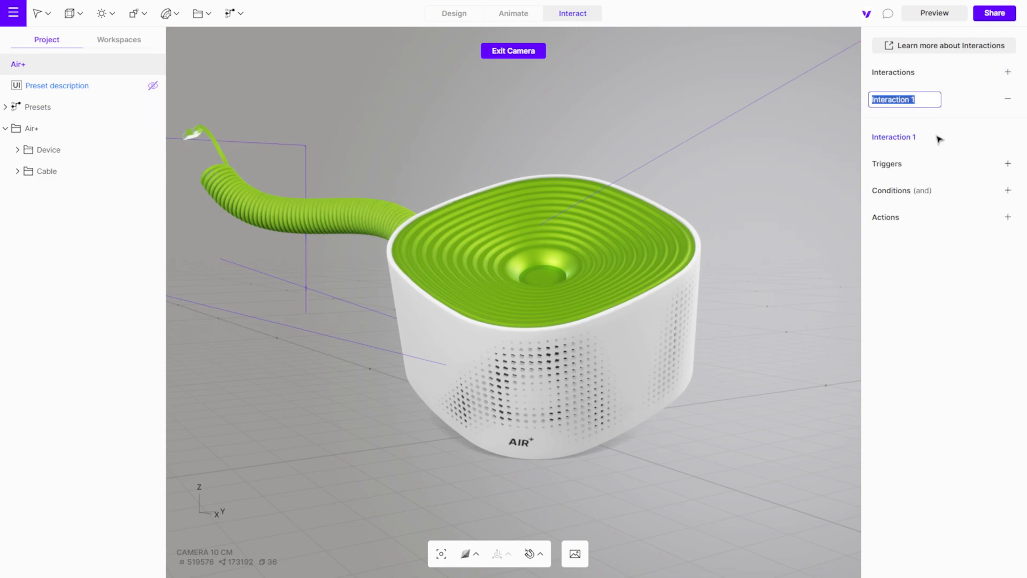
text(Unplug)
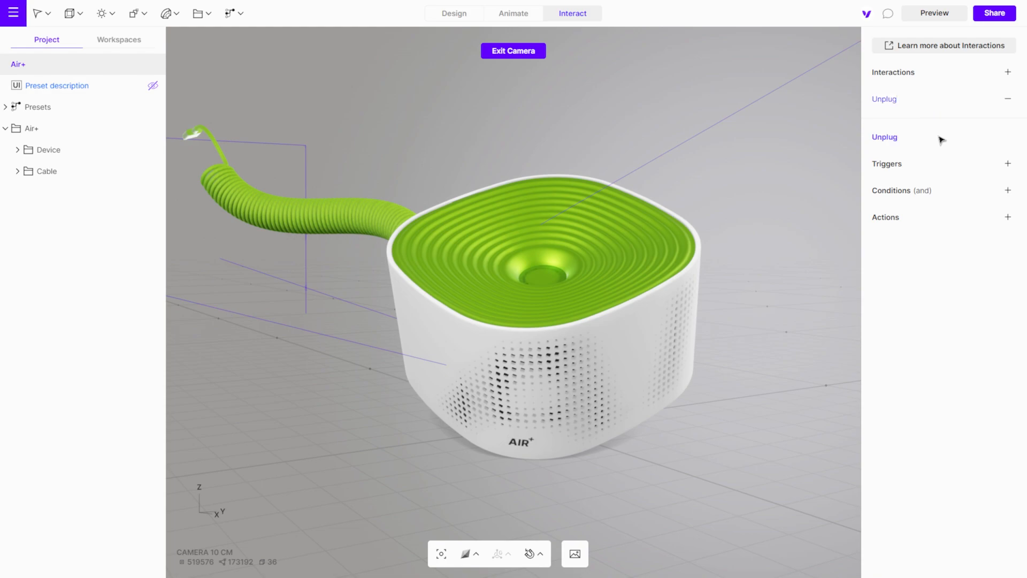
mouse_move(910, 178)
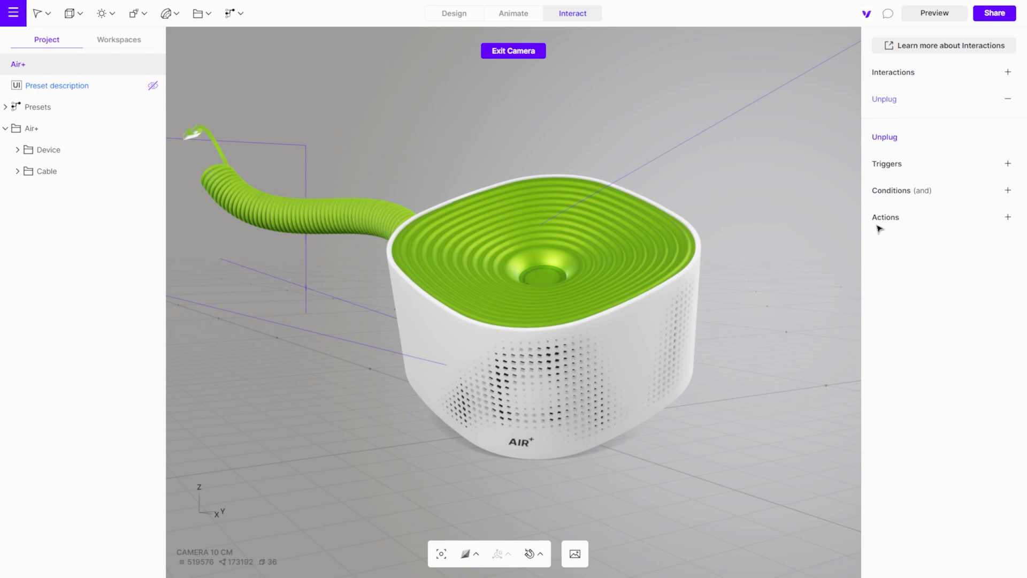
mouse_move(913, 230)
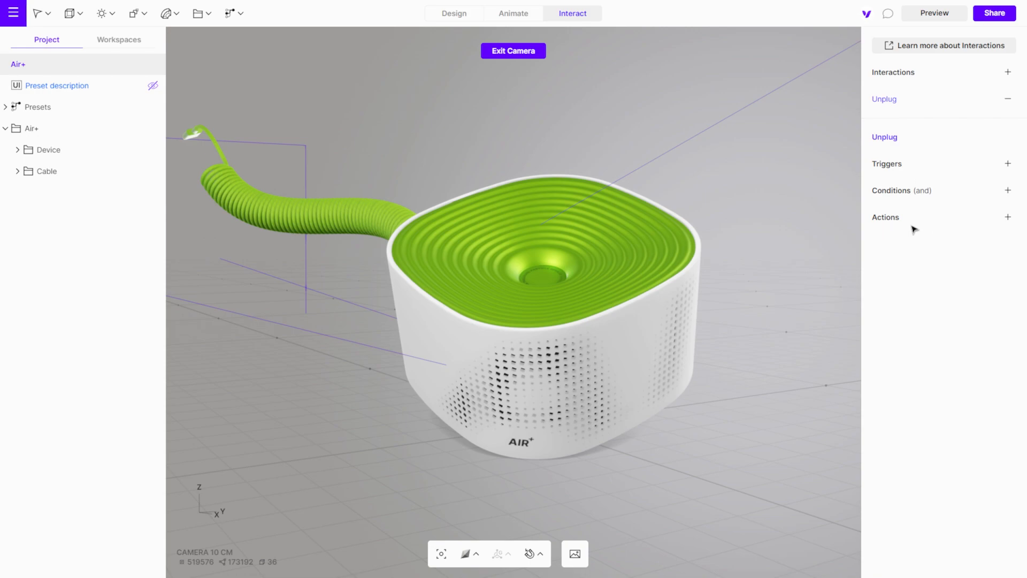
mouse_move(936, 213)
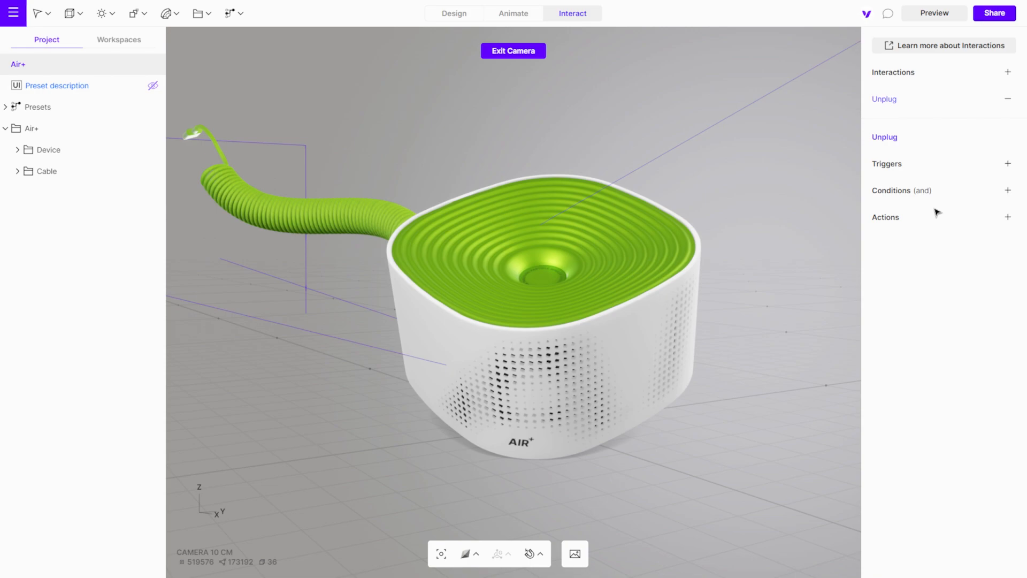
mouse_move(937, 206)
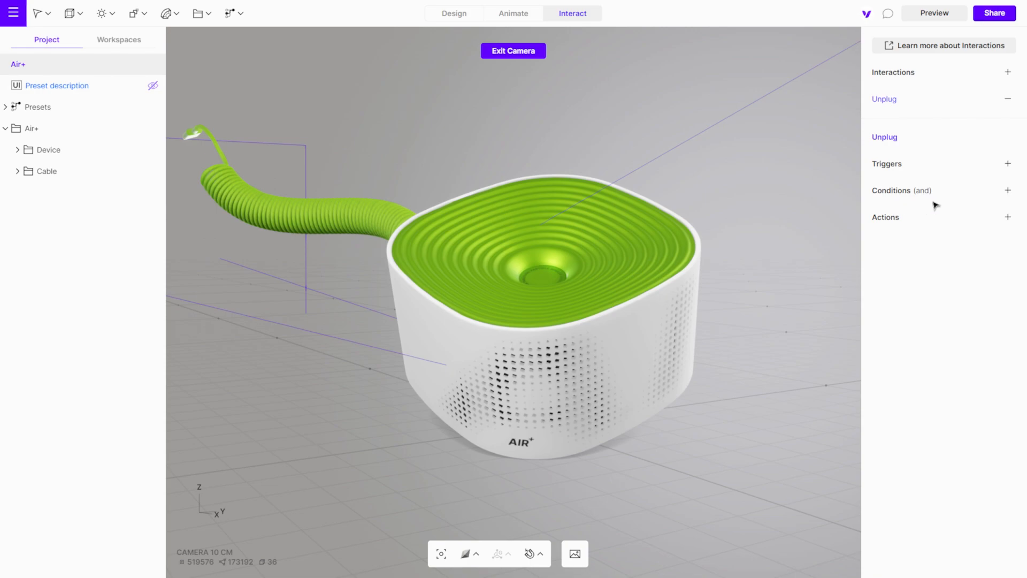
mouse_move(998, 182)
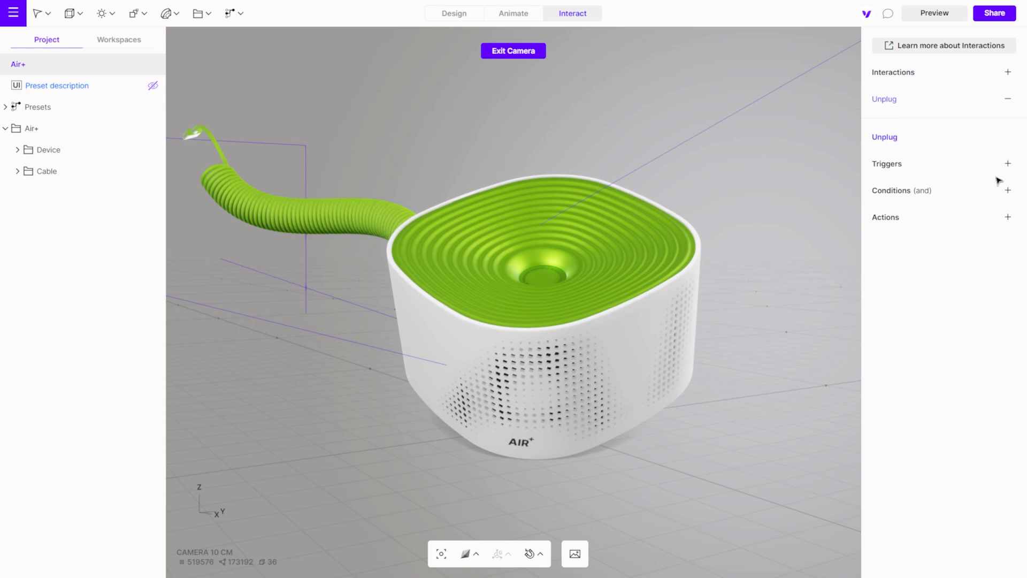
- Give Unplug an On click trigger targeting the Cable object
click(1007, 164)
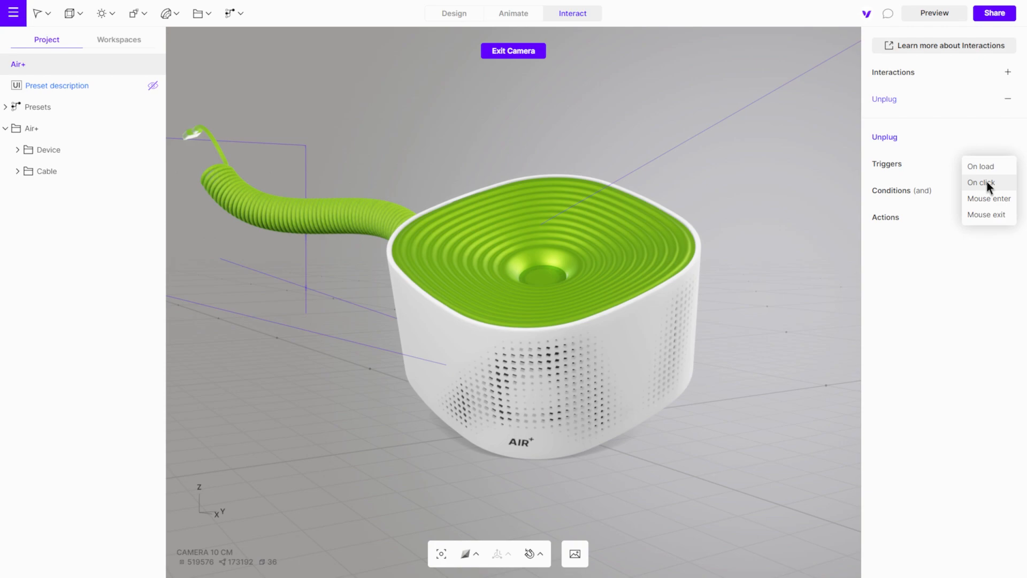
click(980, 182)
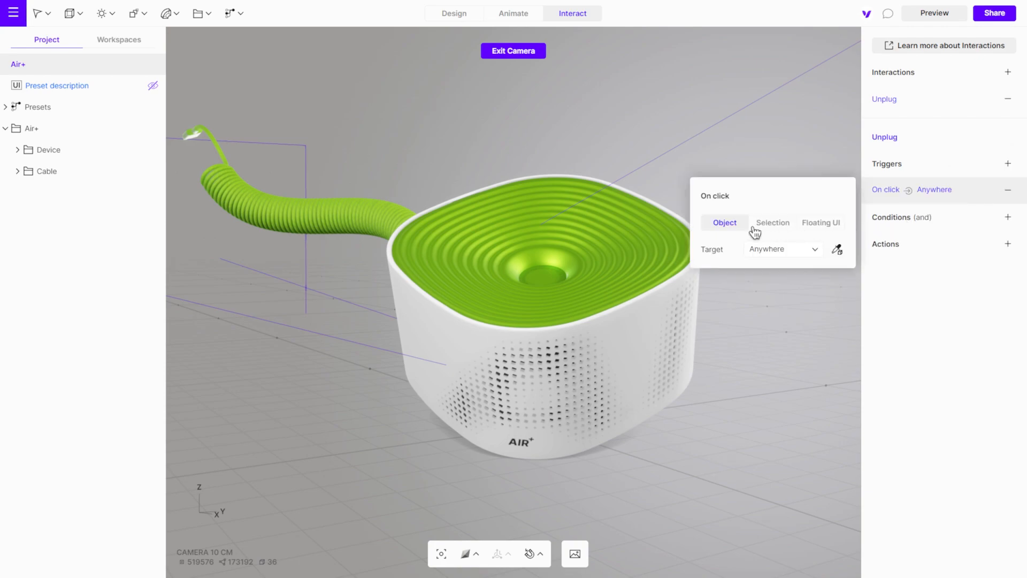
mouse_move(766, 230)
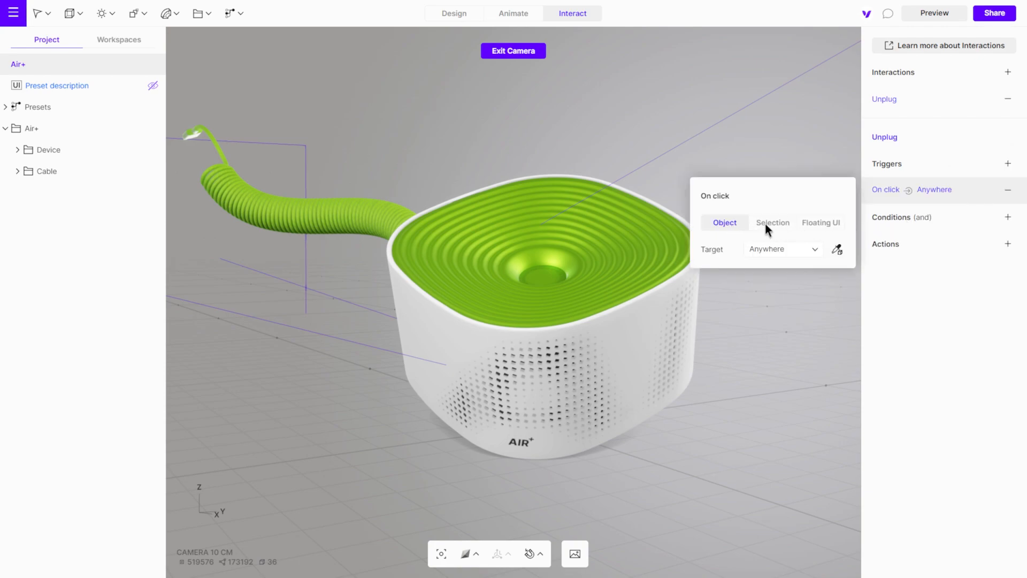
mouse_move(816, 230)
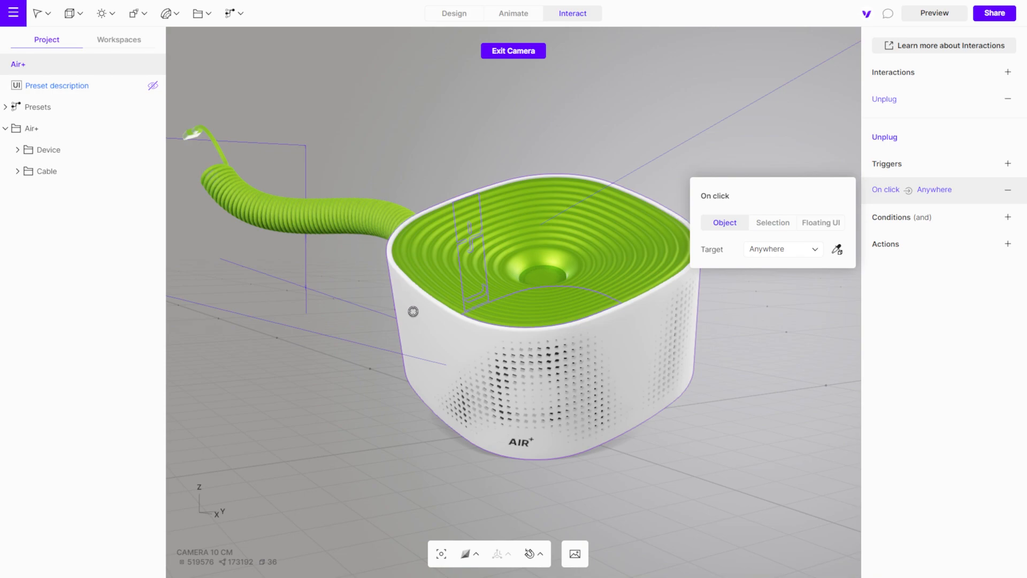
click(47, 171)
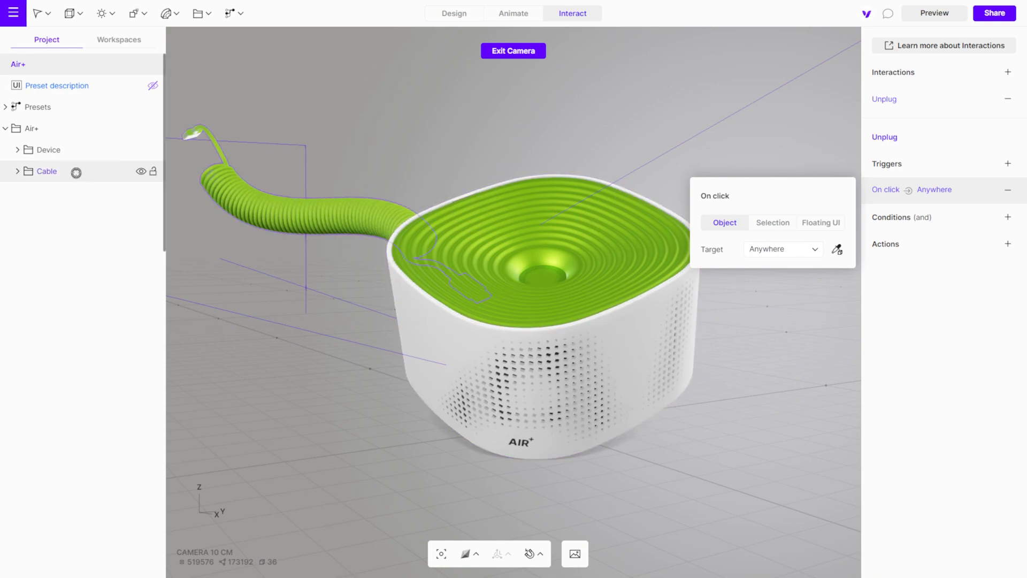
click(781, 249)
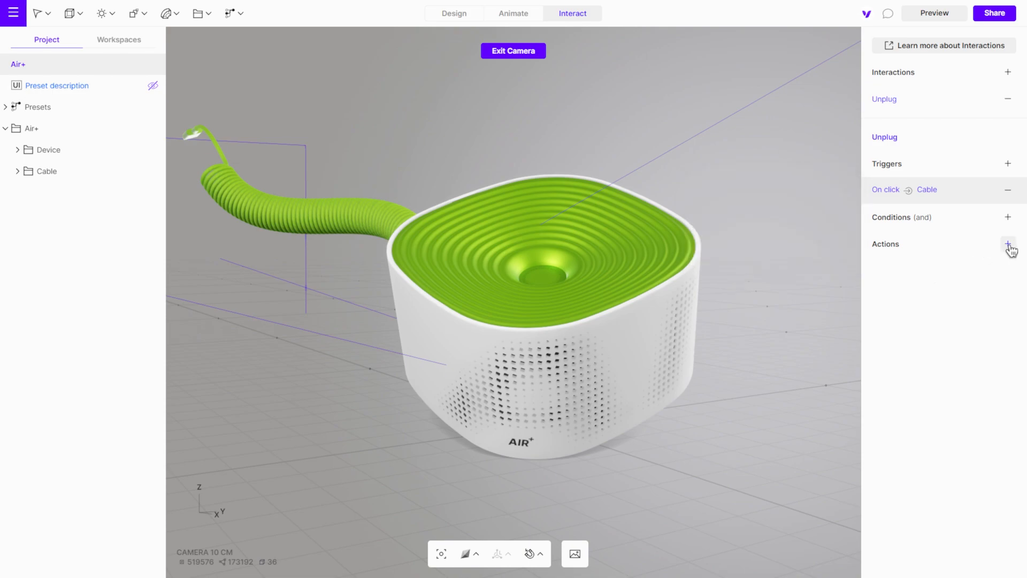
- Add an Animation action playing Unplug, then preview the scene
click(1009, 246)
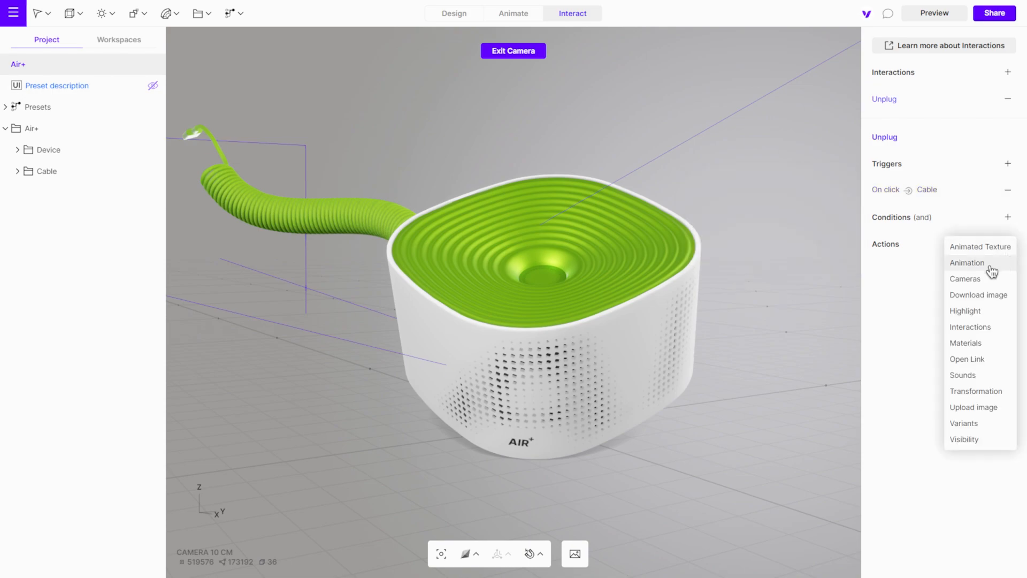
click(967, 263)
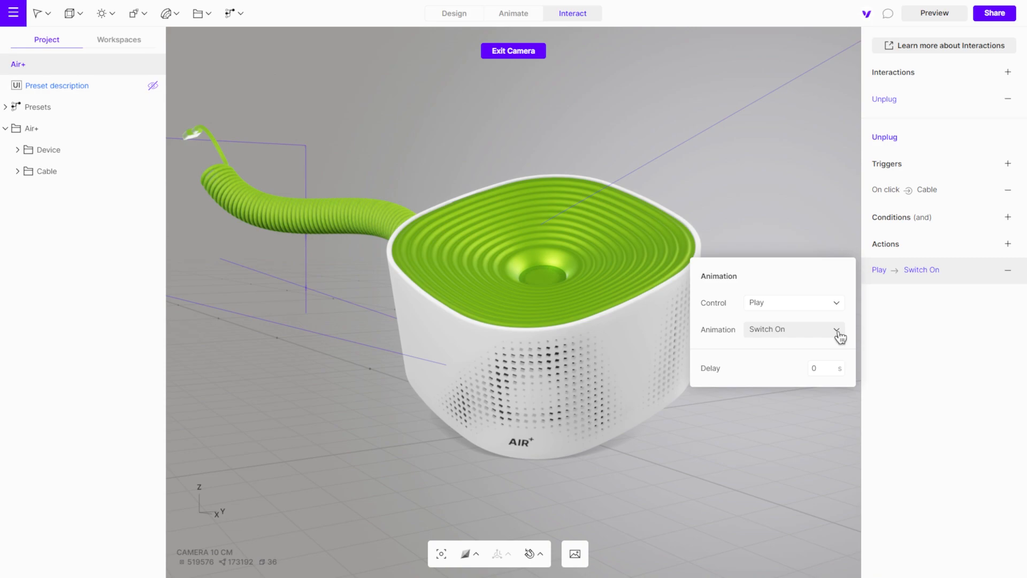
click(793, 329)
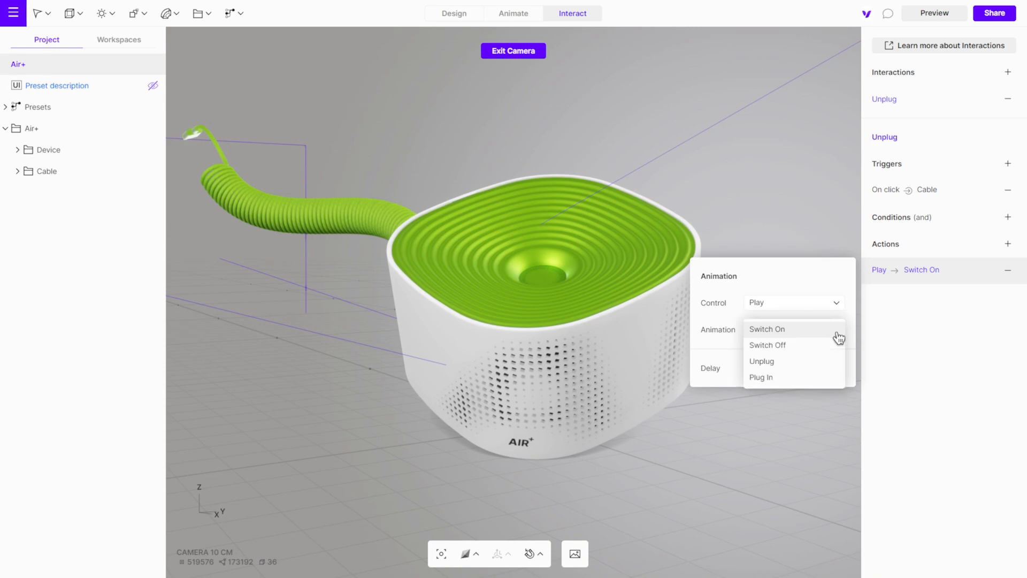
click(762, 361)
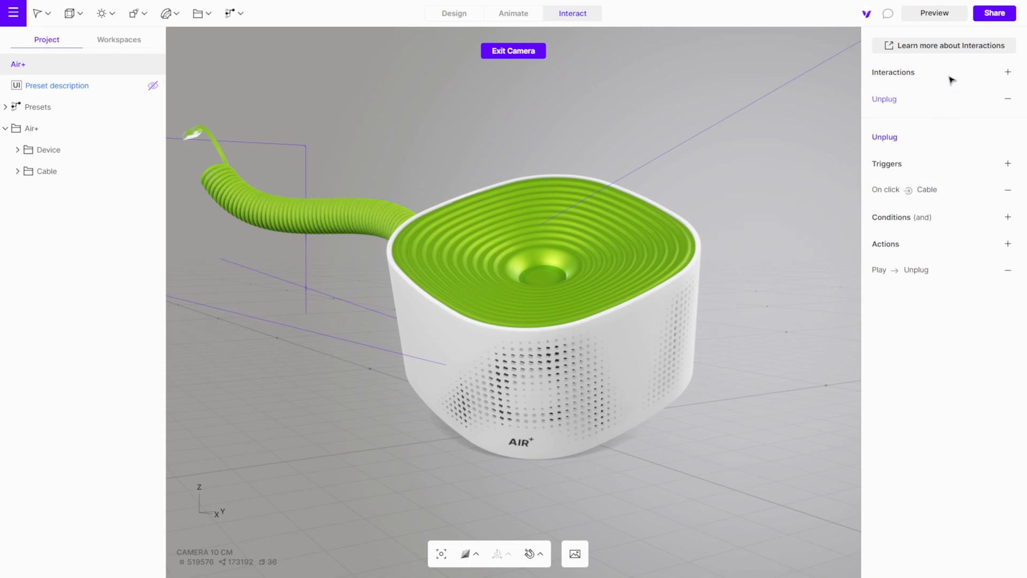
click(933, 12)
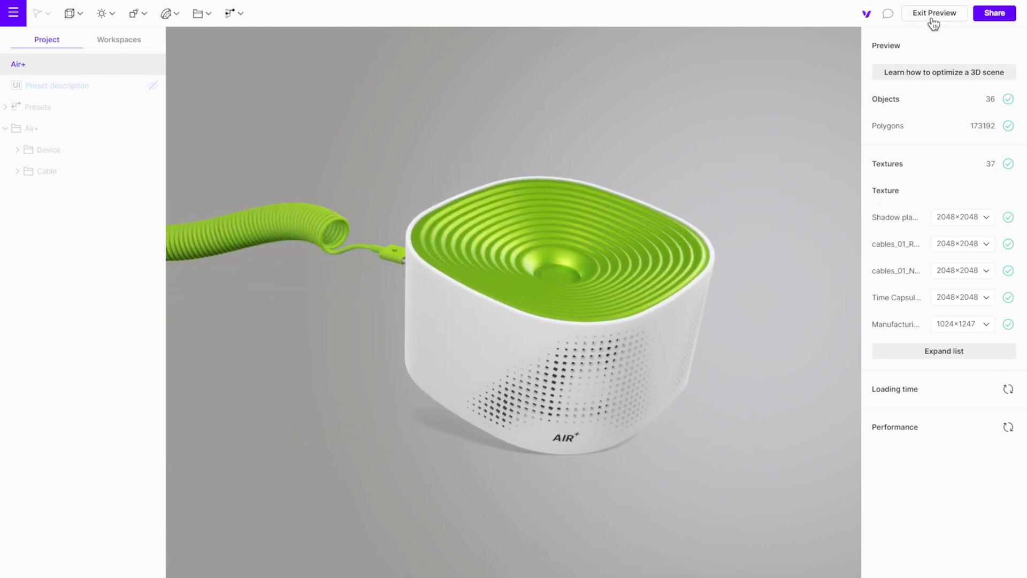
- Leave preview and name the new interaction 'Plug In'
click(932, 13)
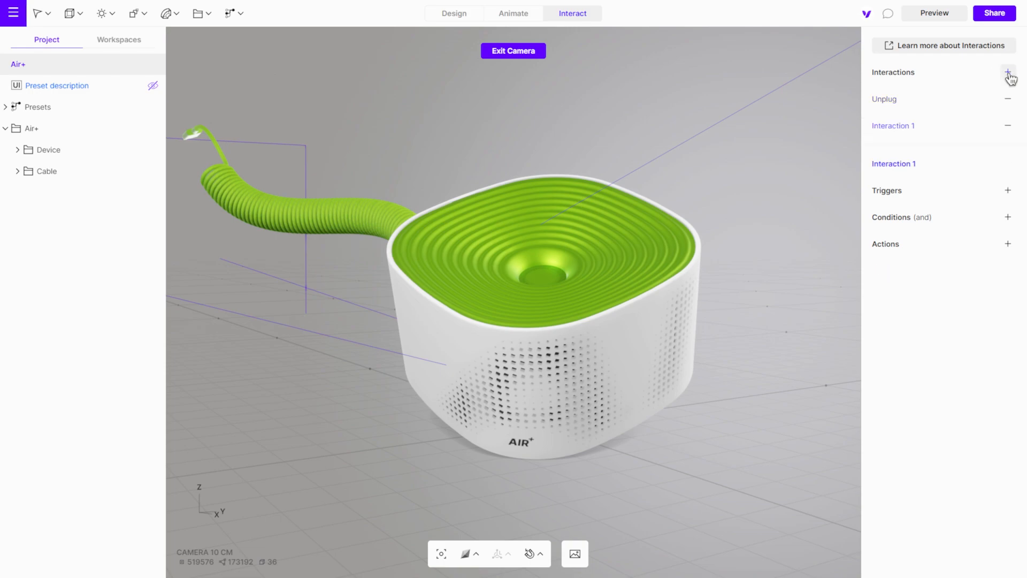
double_click(893, 125)
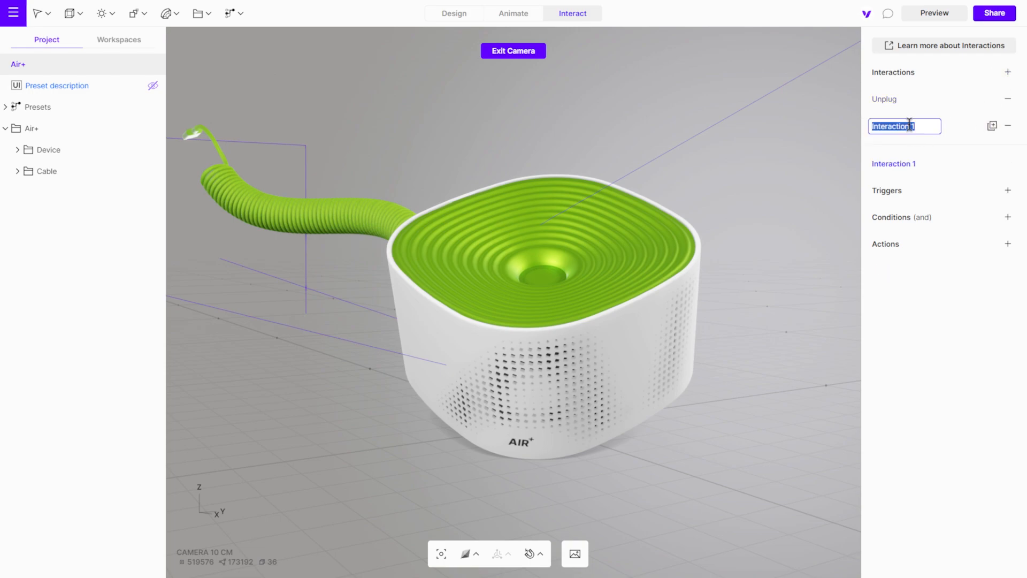
text(Plug In)
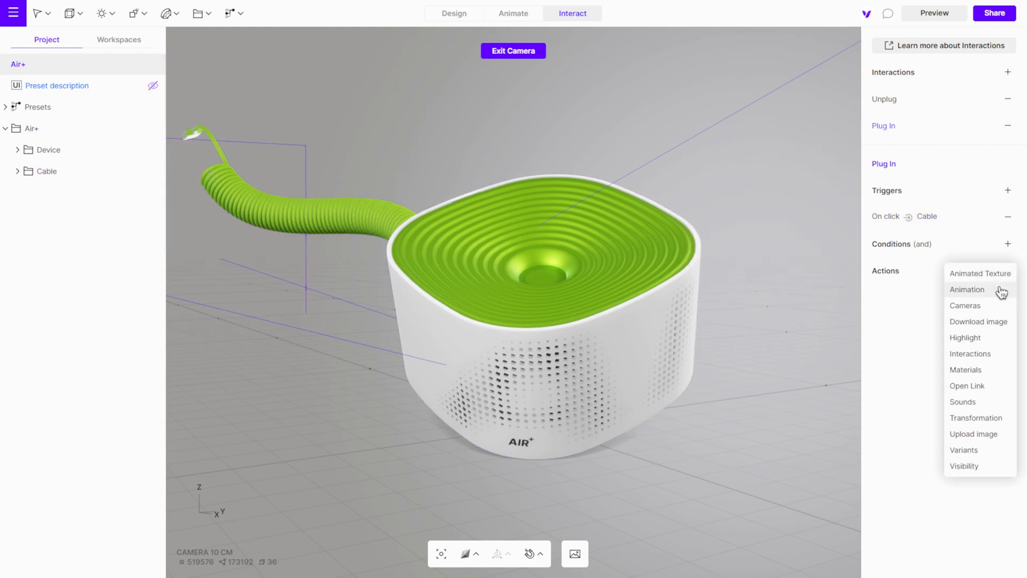
- Set Plug In's actions to stop the Unplug animation and play Plug In
click(965, 289)
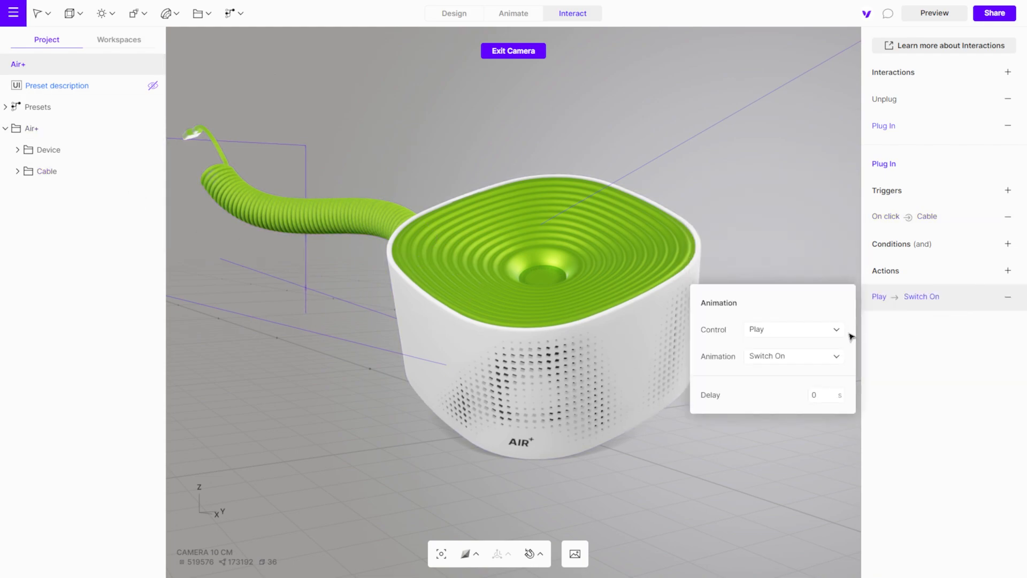
click(792, 329)
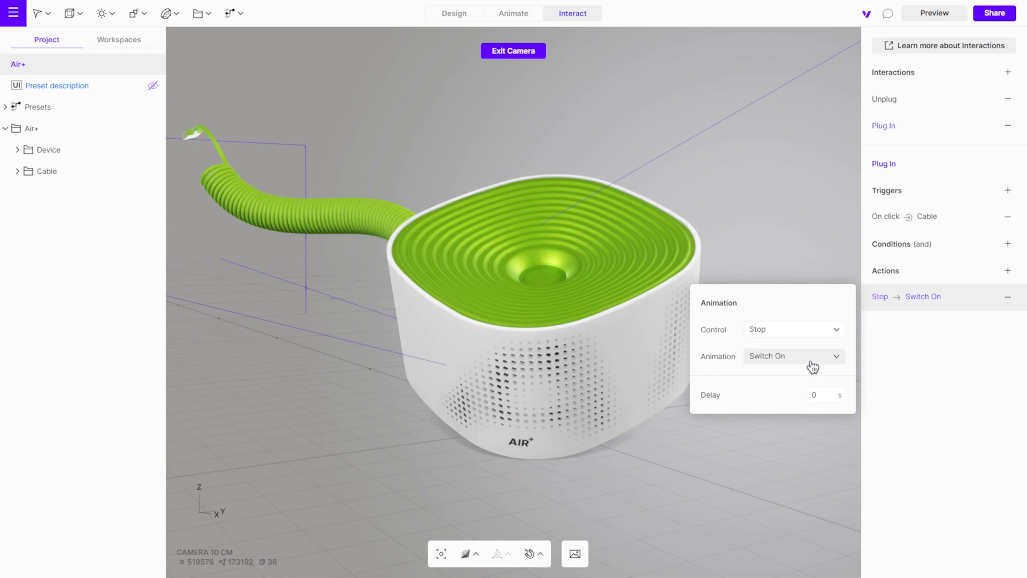
click(792, 355)
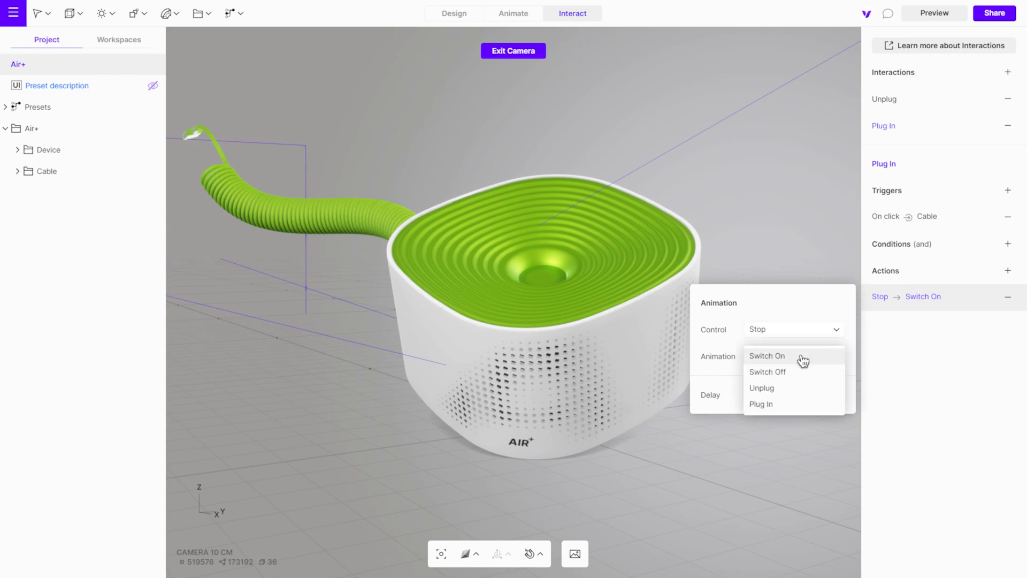
click(762, 388)
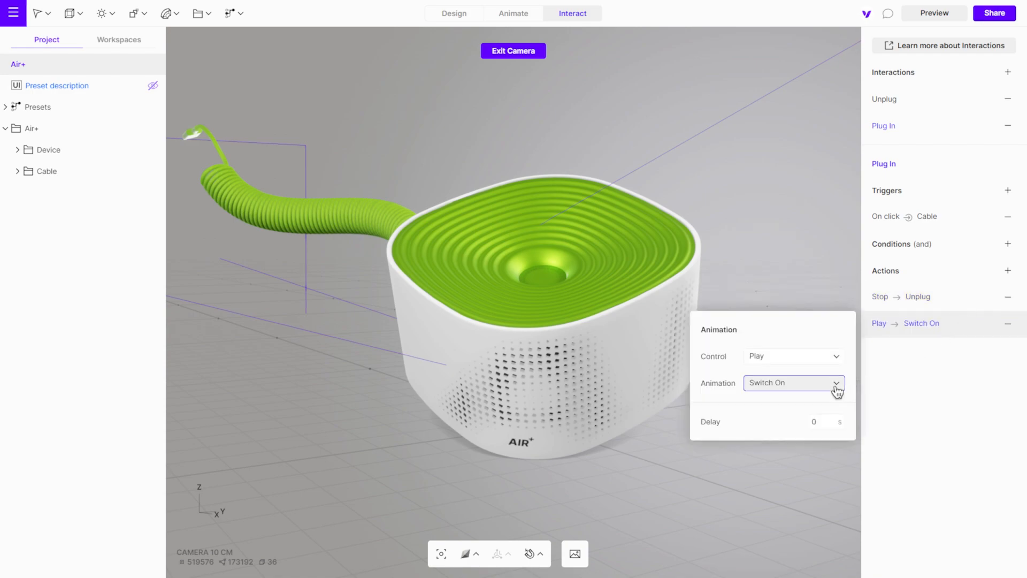
click(793, 382)
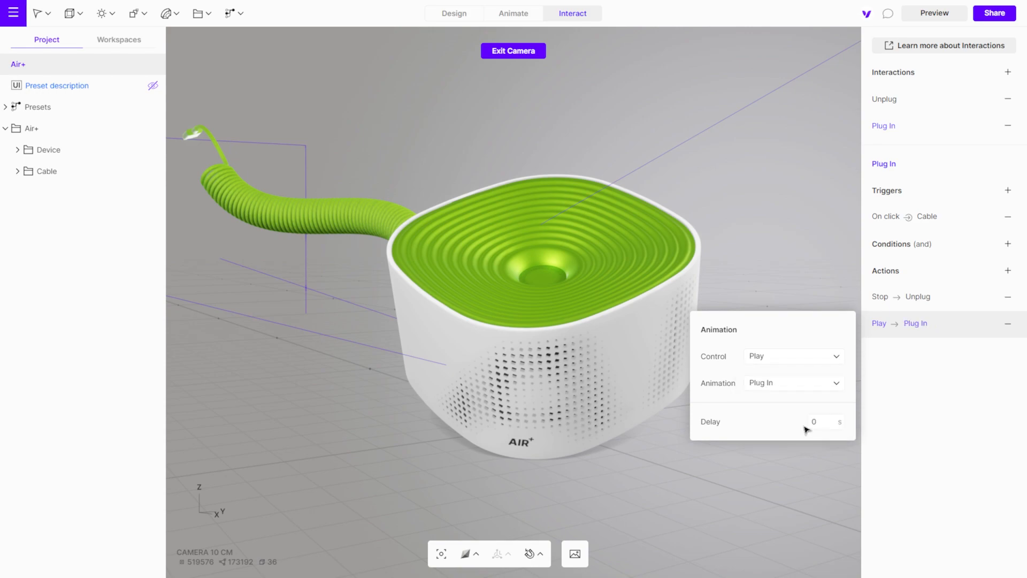
mouse_move(1008, 246)
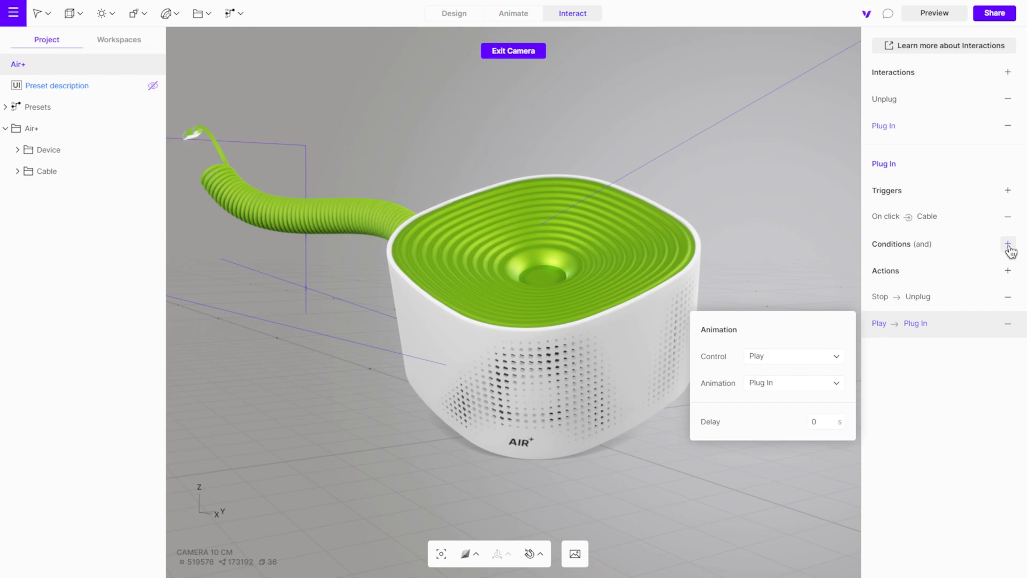
- Add an Animation condition to Plug In checking that Unplug is Finished
click(1008, 245)
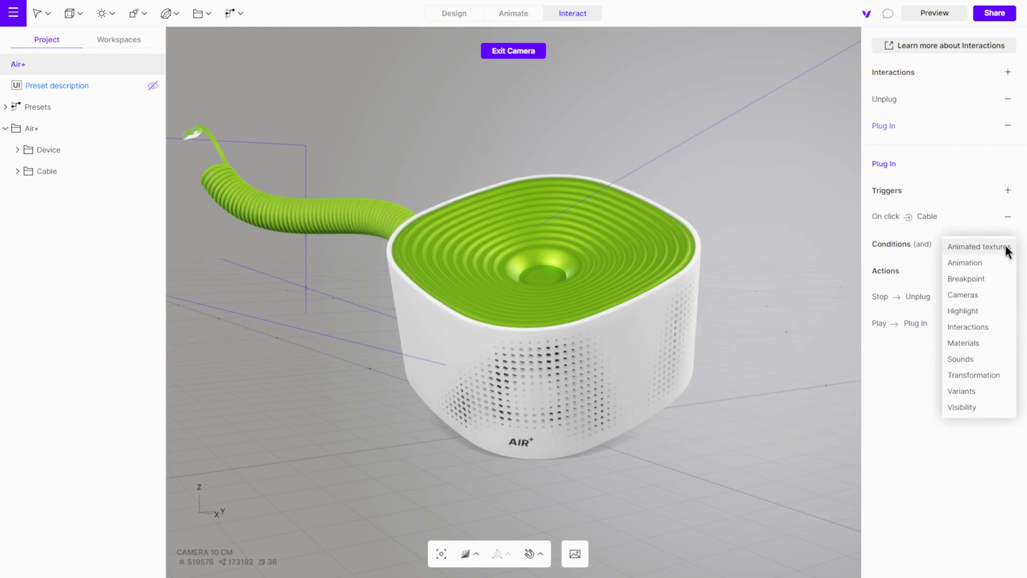
click(963, 262)
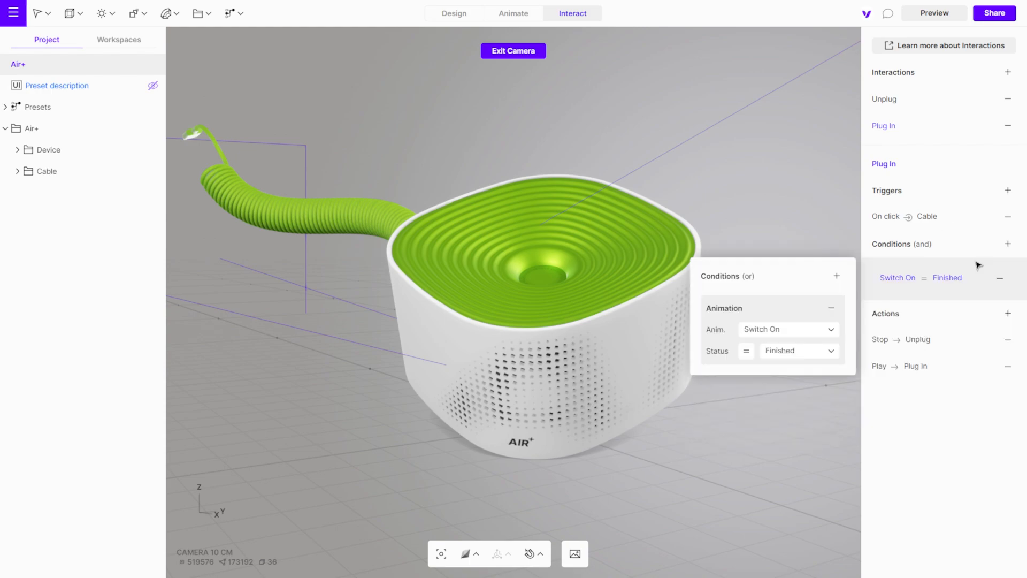
click(787, 329)
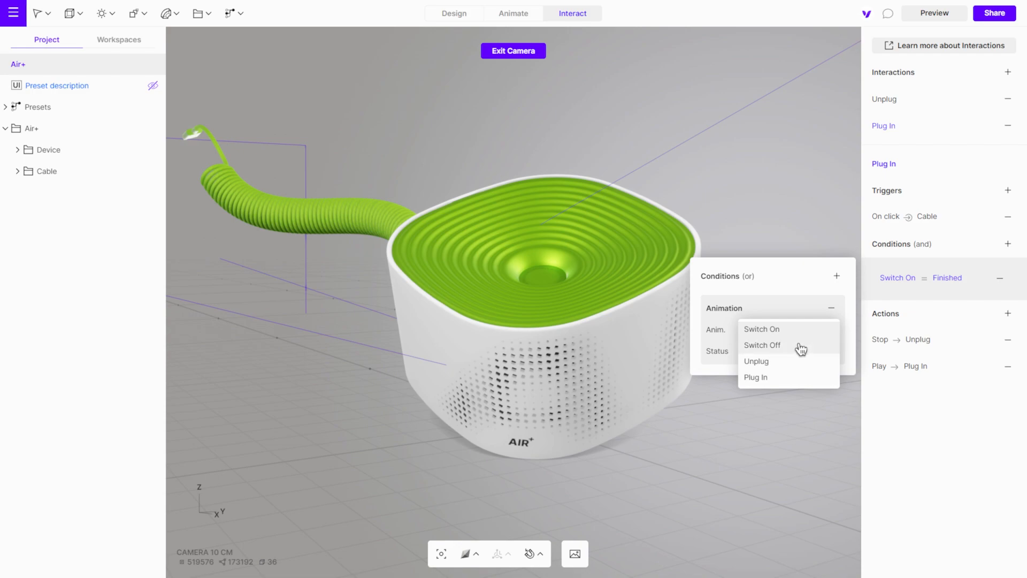
click(757, 361)
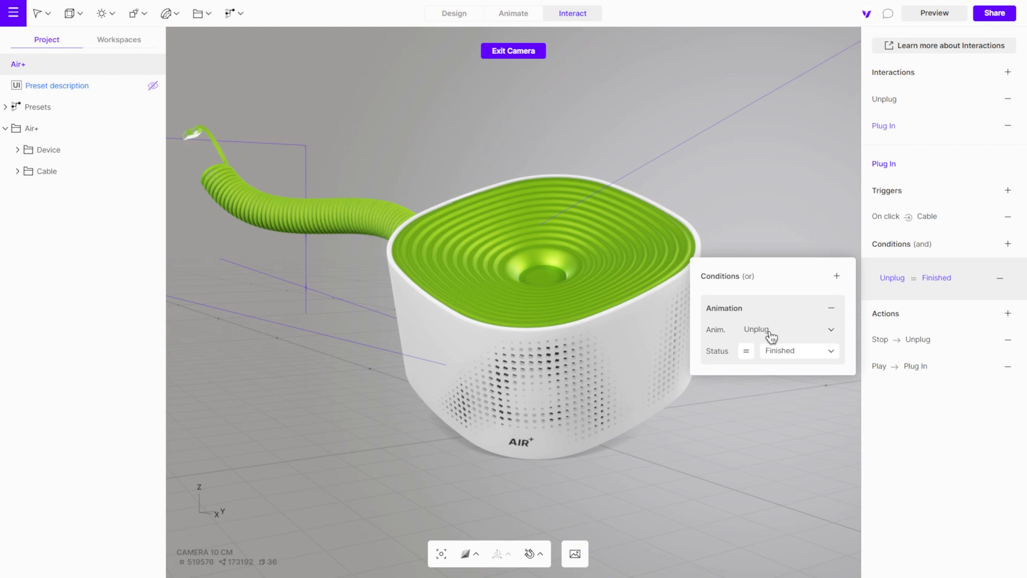
mouse_move(788, 359)
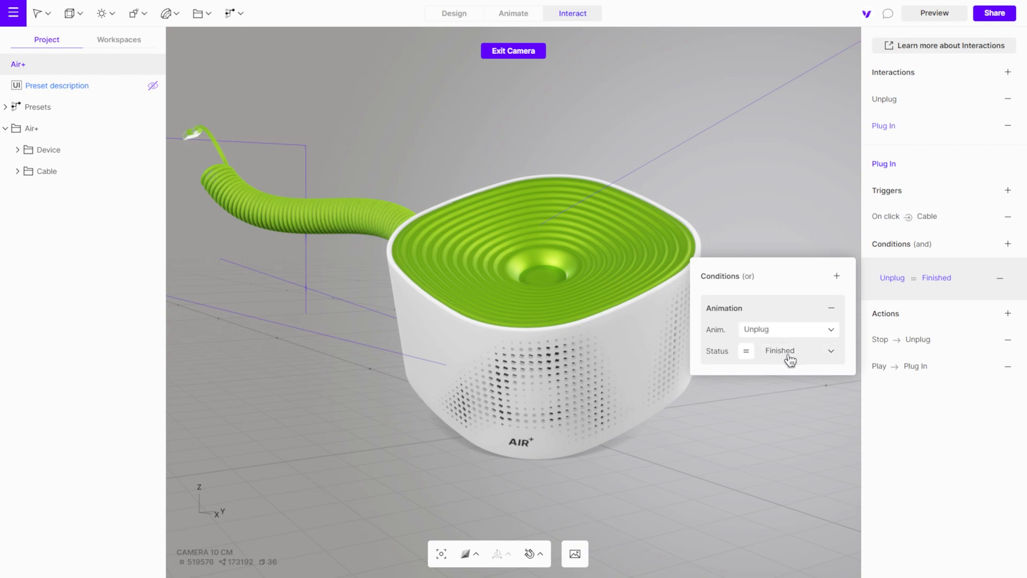
mouse_move(950, 127)
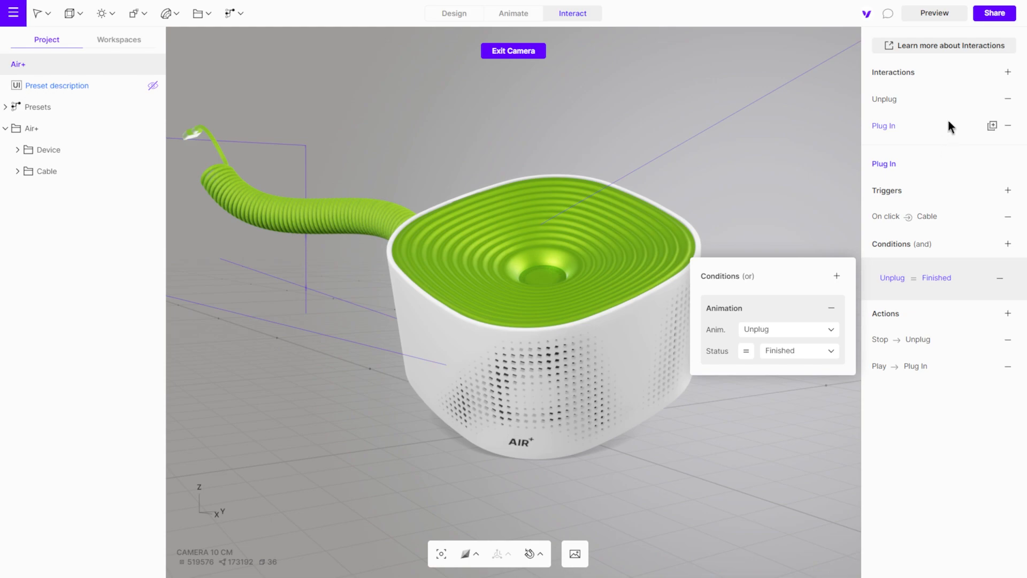
click(933, 13)
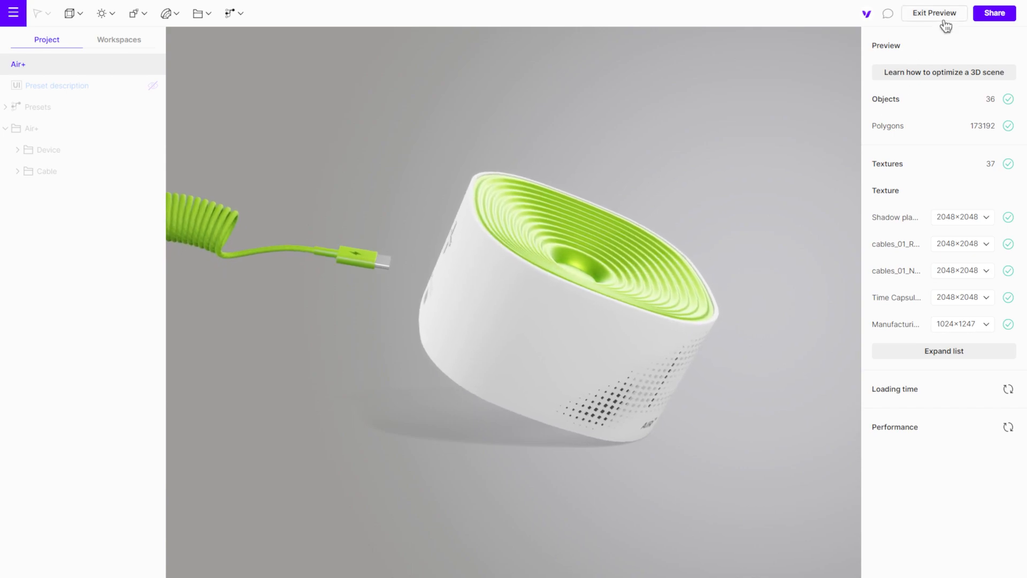
click(933, 13)
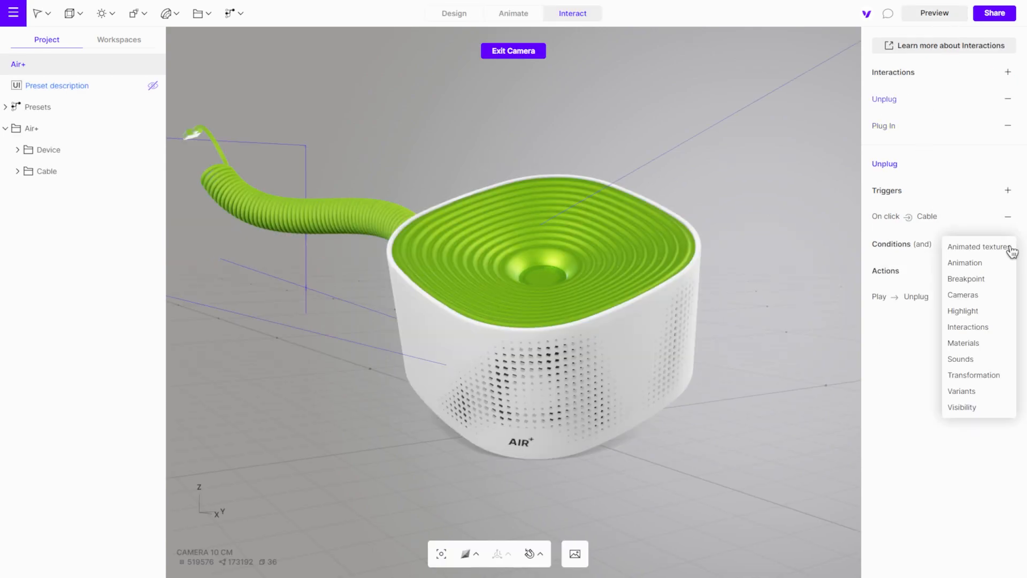
- Set Unplug's Animation condition to require Plug In status ≠ Playing
click(964, 262)
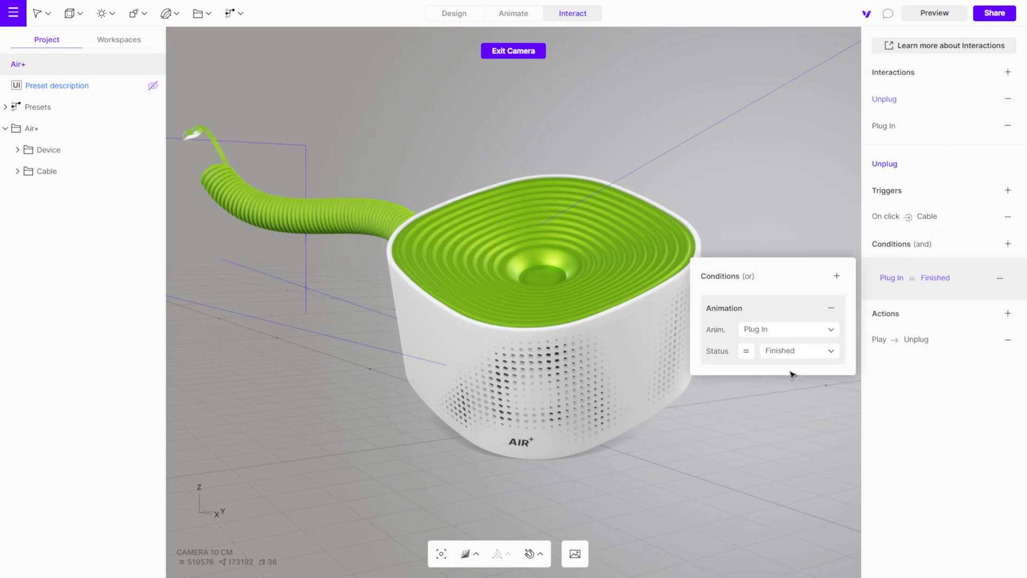
click(797, 351)
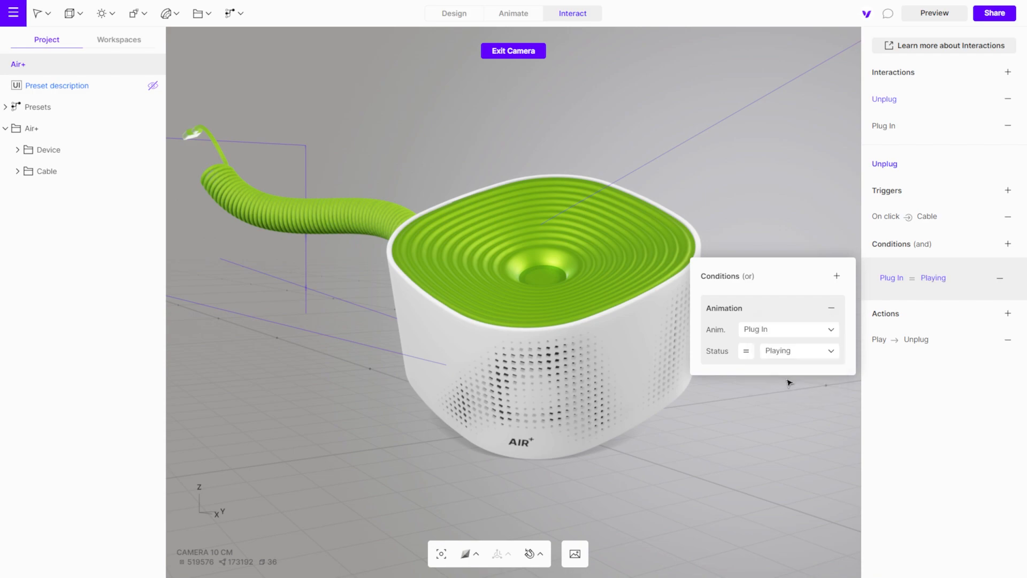
click(745, 350)
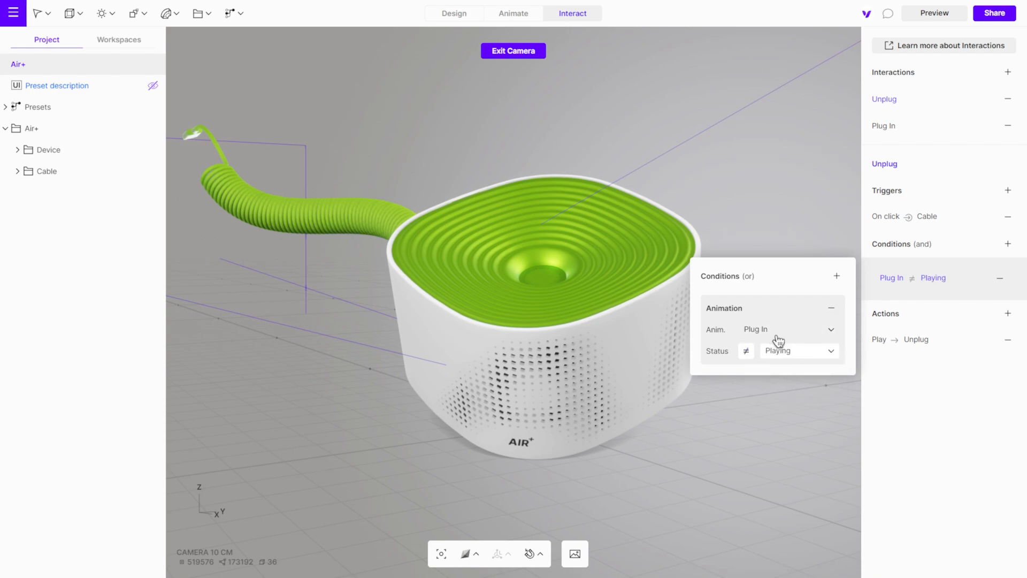
mouse_move(793, 356)
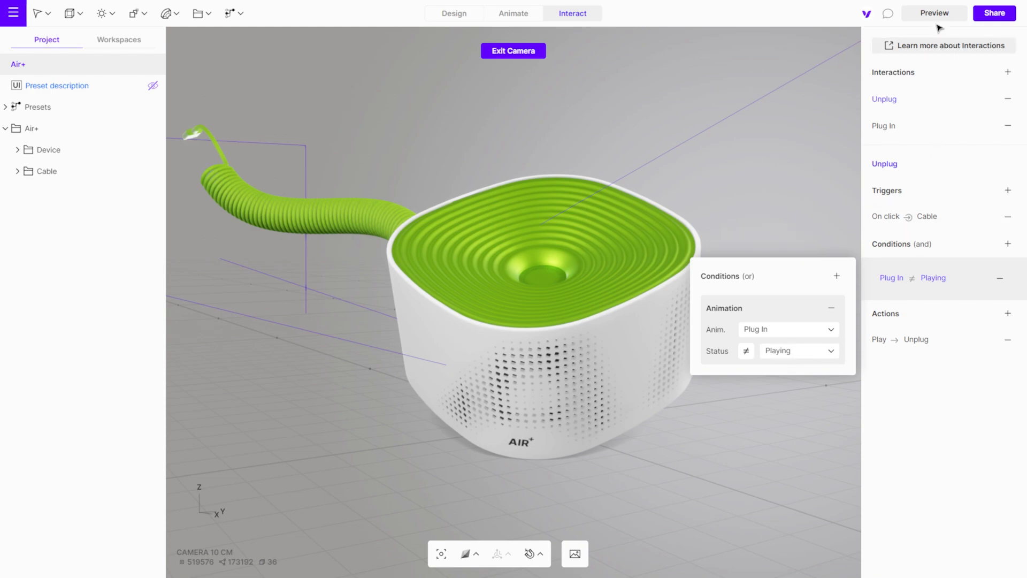
click(933, 13)
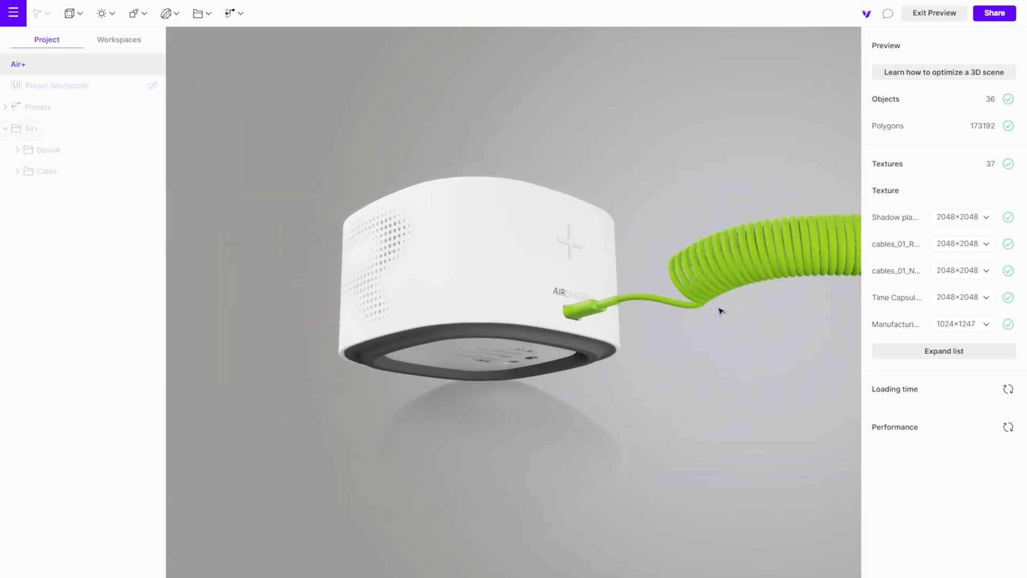
drag(720, 311, 393, 338)
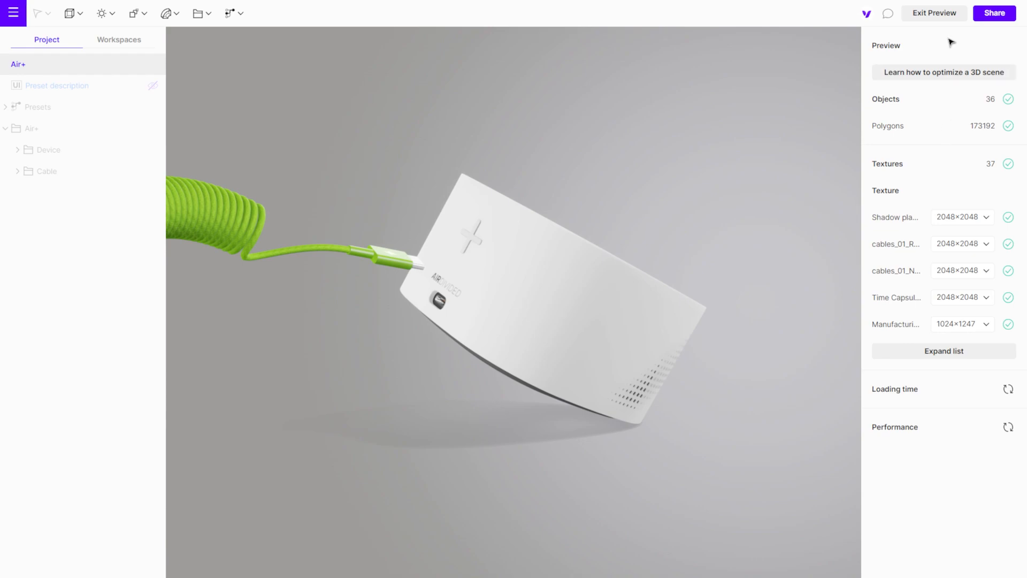
click(934, 12)
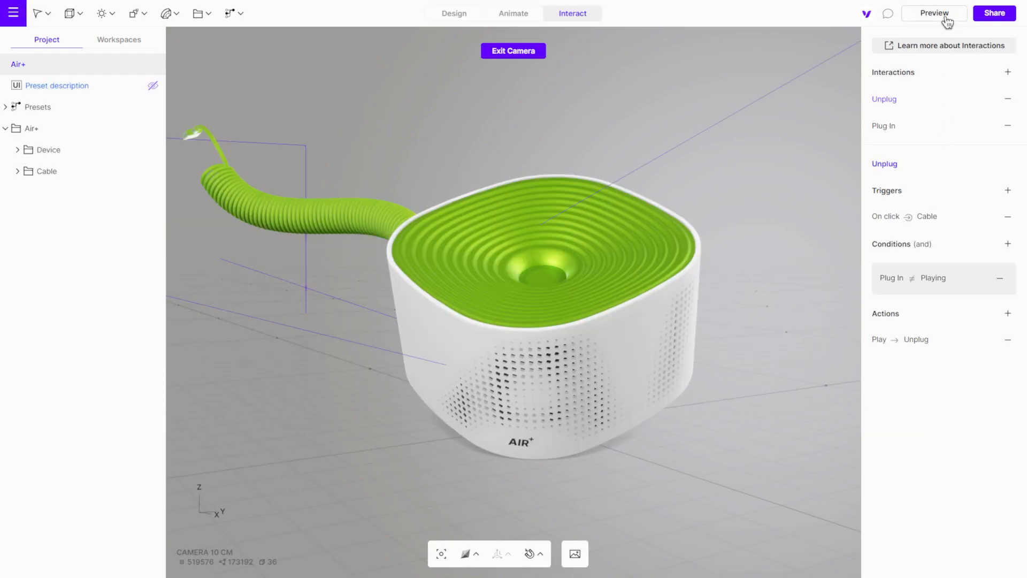
- Create interaction 'Switch On' triggered by clicking On Off, with an Animation action
click(991, 99)
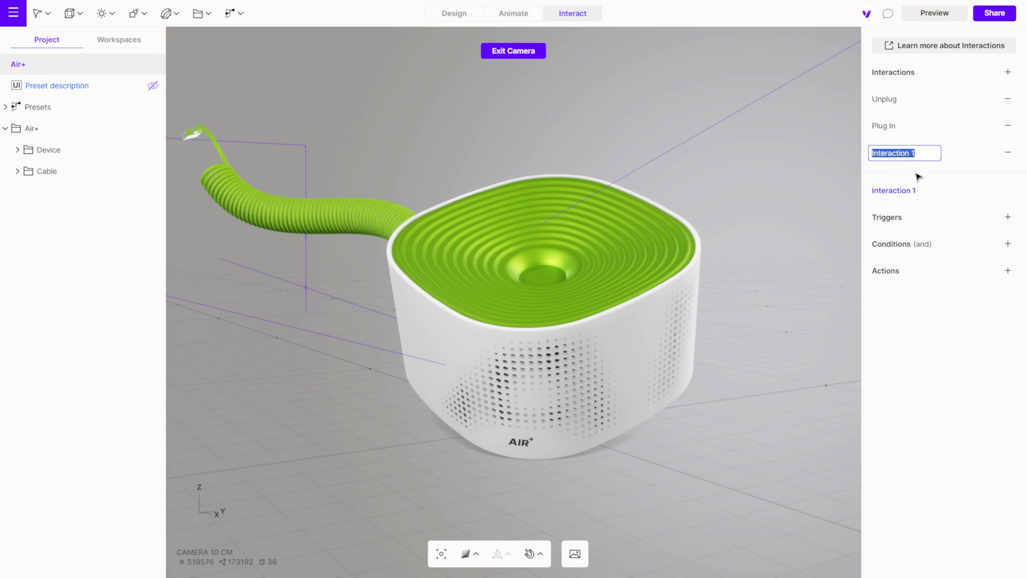
text(Switch On)
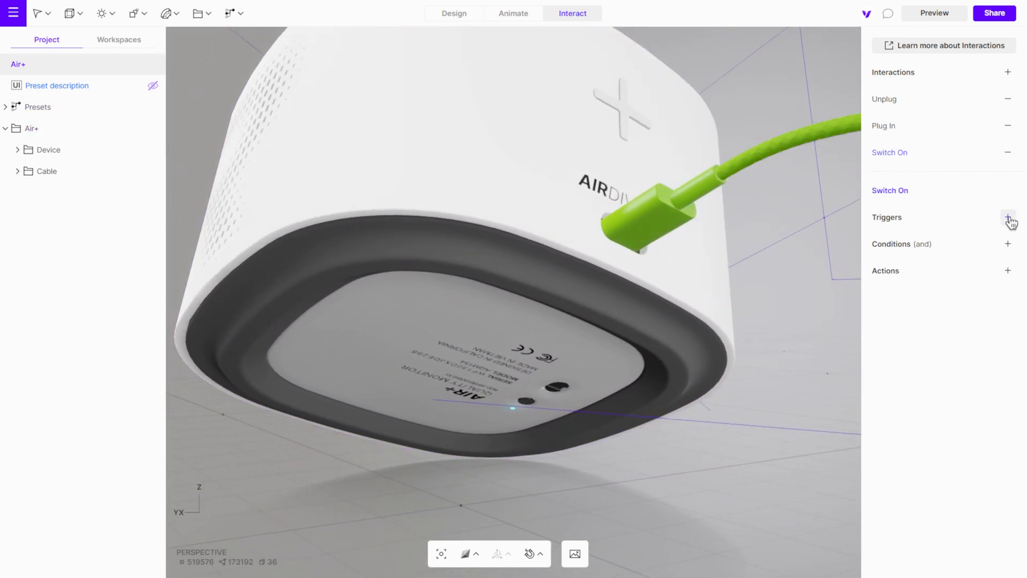
click(1009, 218)
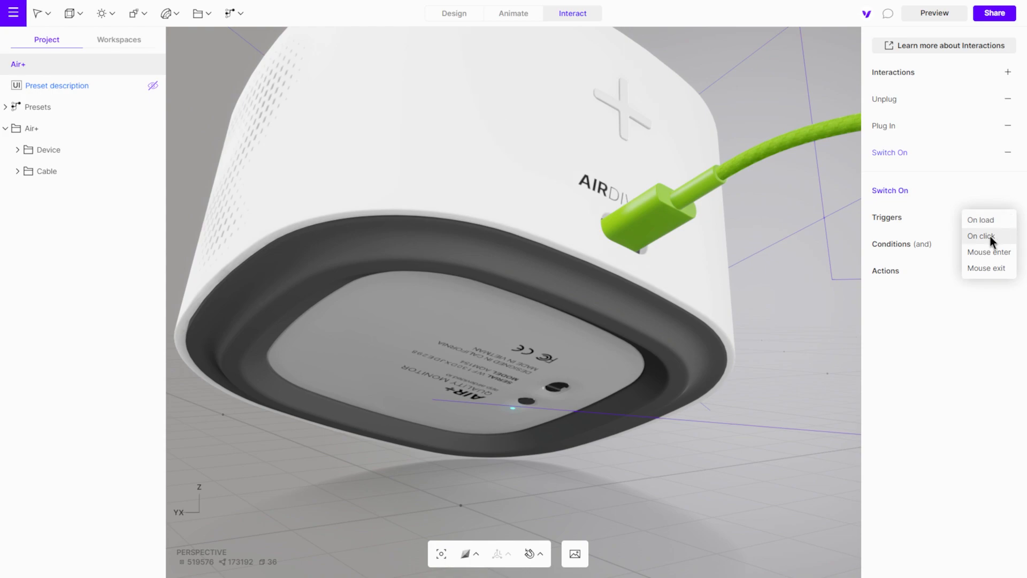
click(980, 236)
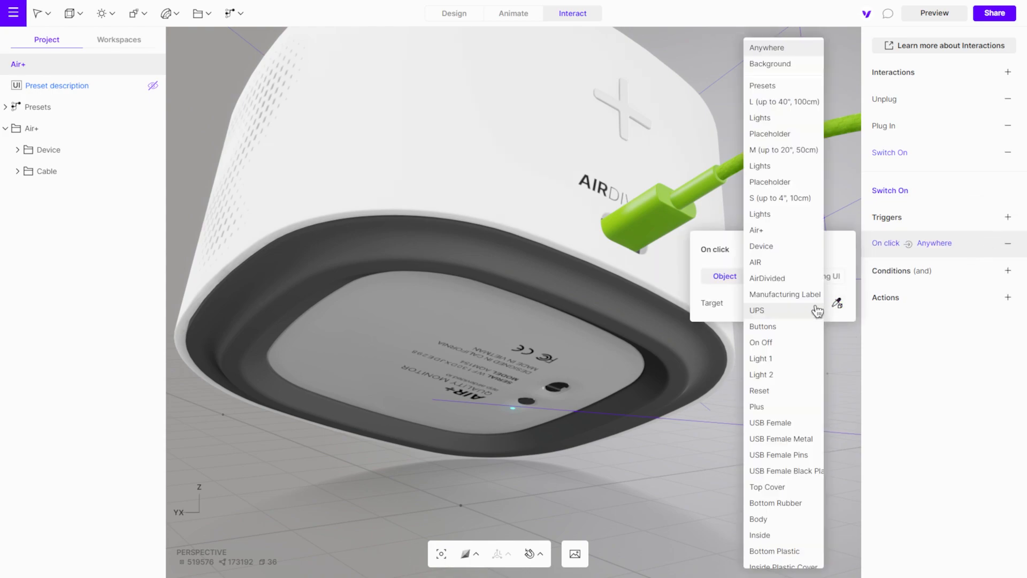
click(760, 341)
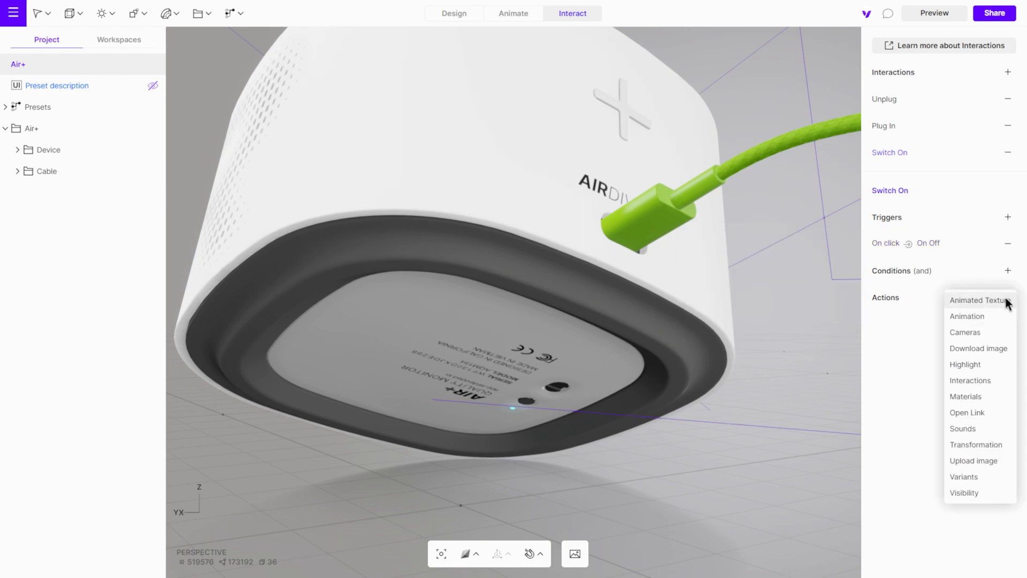
click(967, 316)
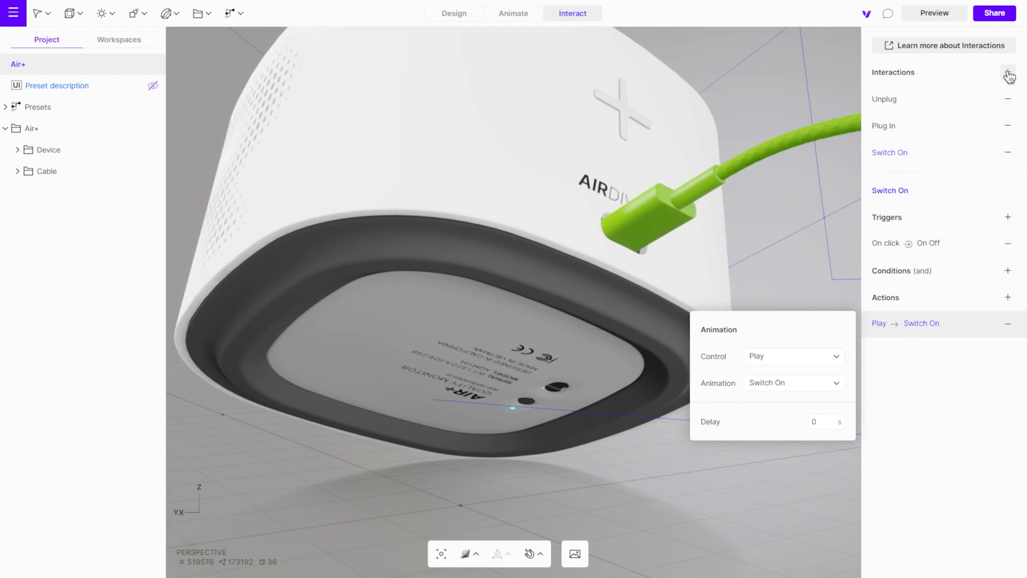
- Create the 'Switch Off' interaction with a click trigger on the On Off button
click(1007, 72)
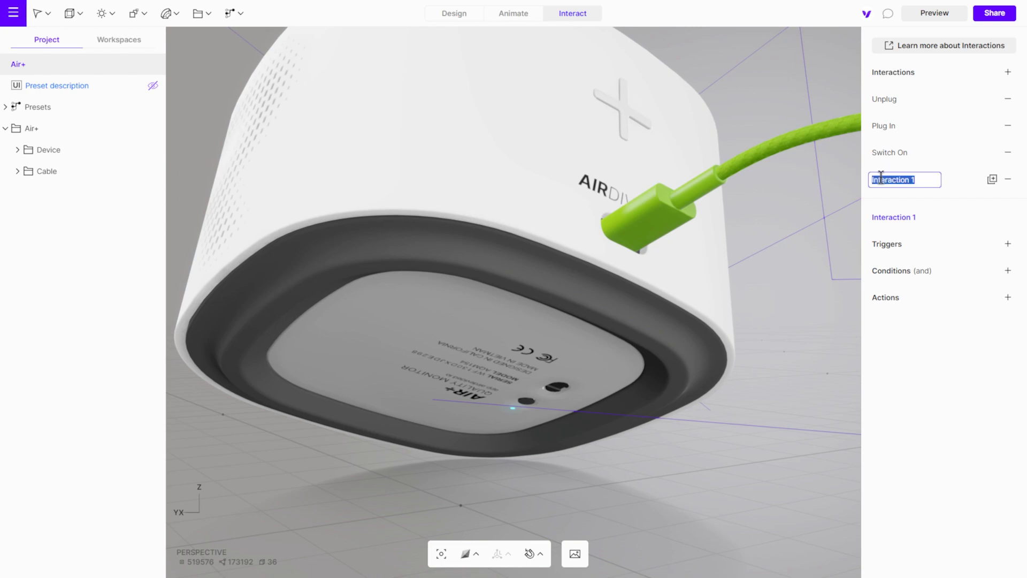
text(Switch Off)
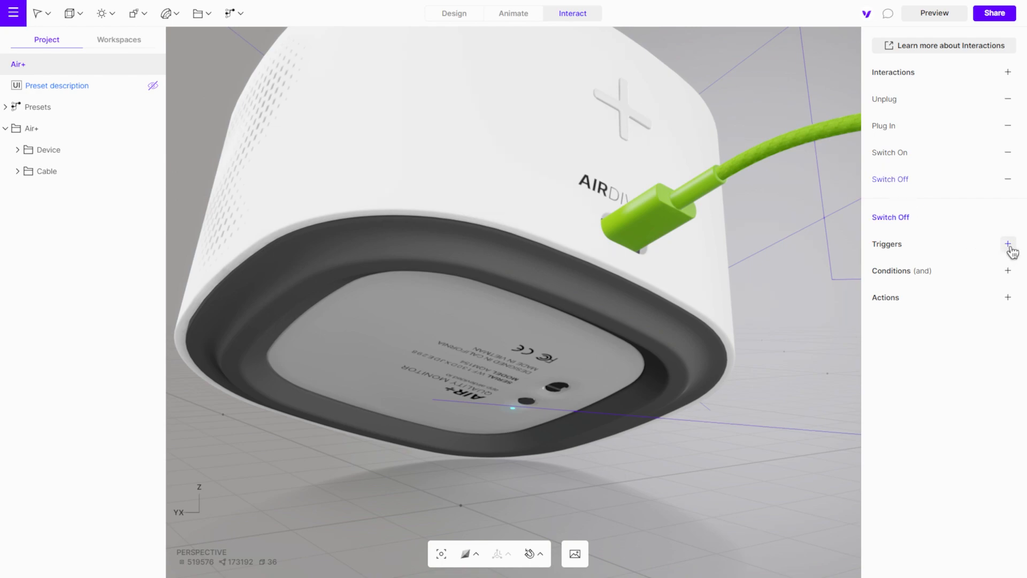
click(1007, 244)
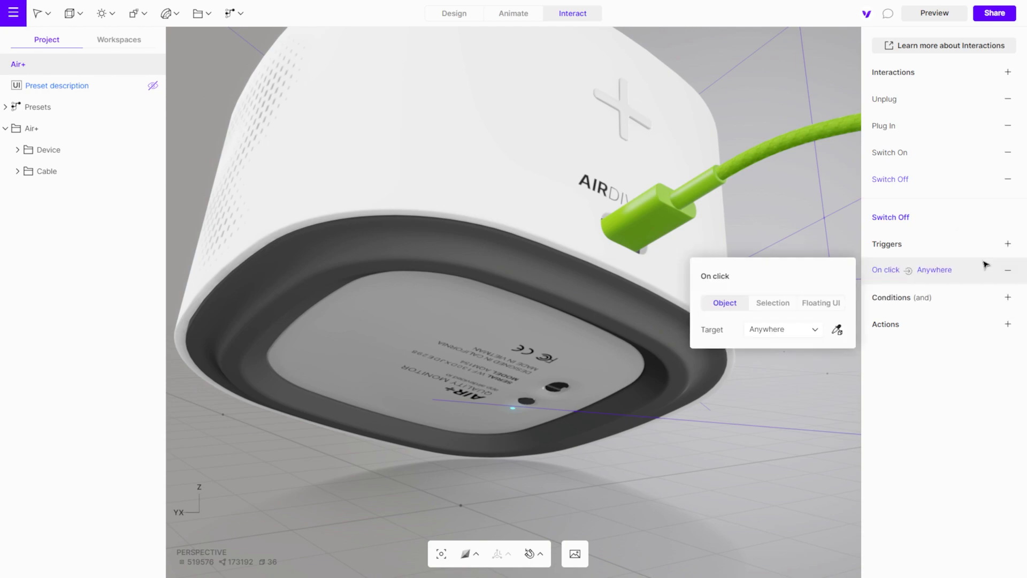
click(781, 329)
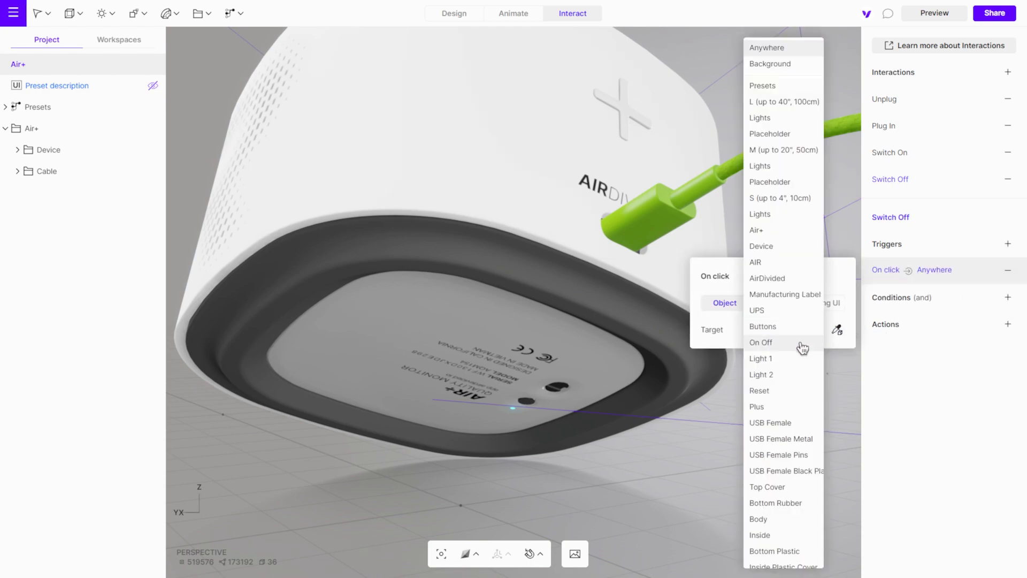
click(761, 342)
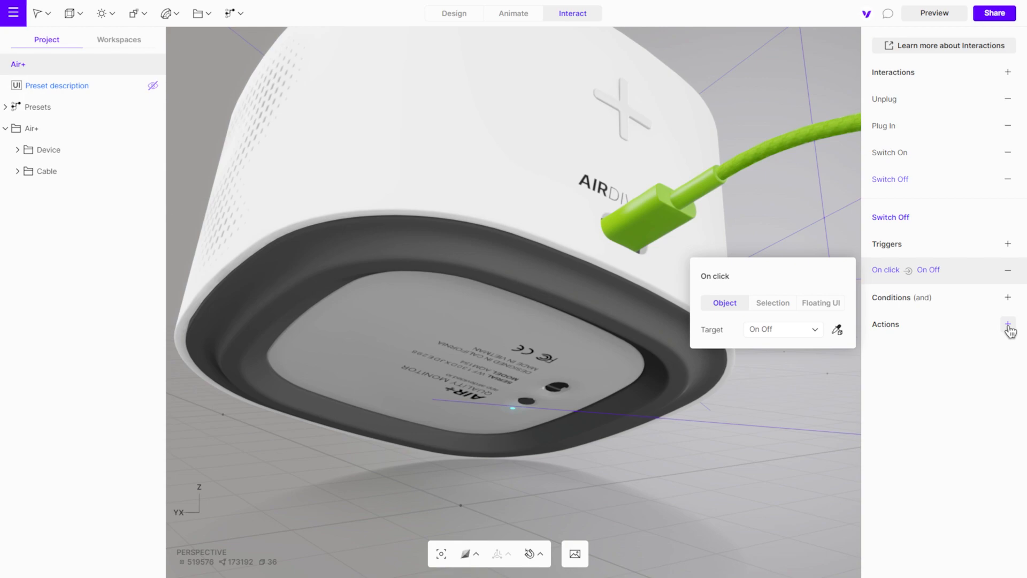
- Make its first action stop Switch On and add a second action playing Switch Off
click(1008, 326)
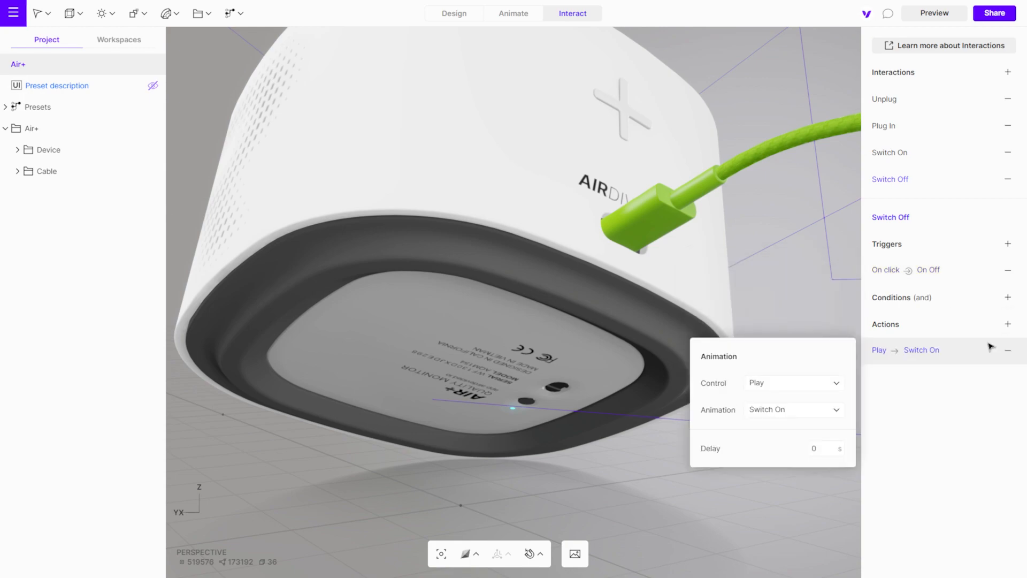
click(793, 382)
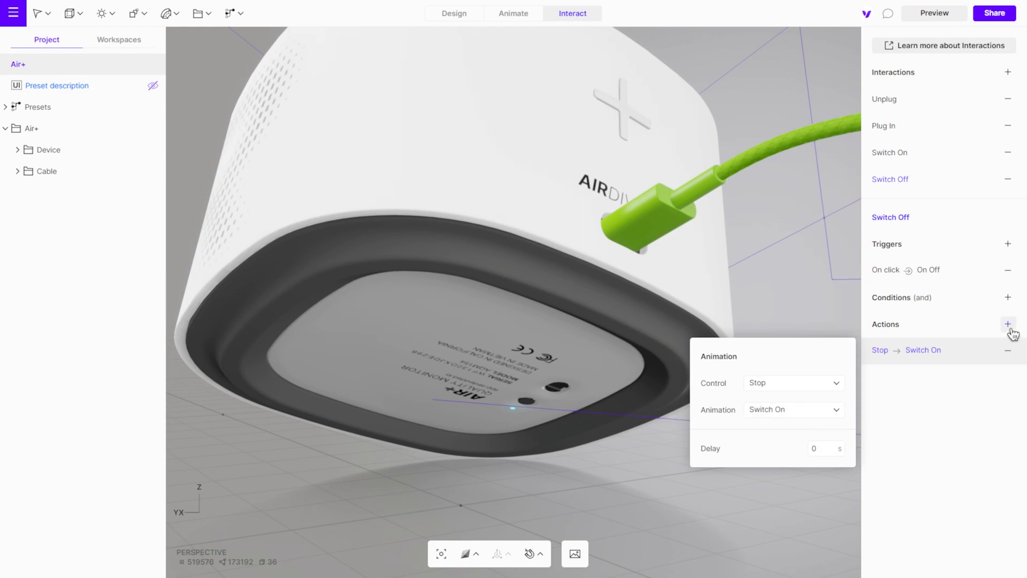
click(1009, 323)
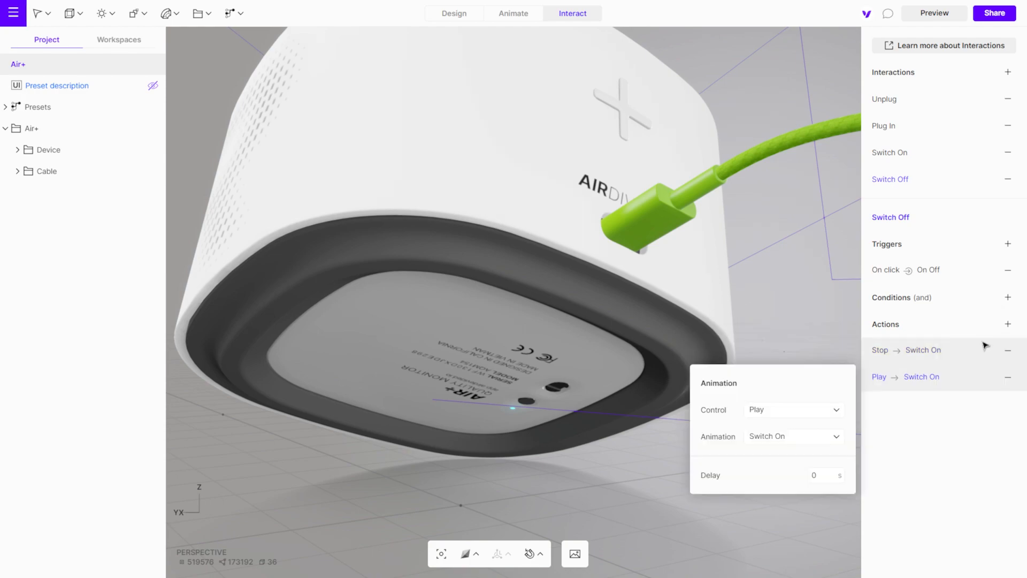
click(793, 435)
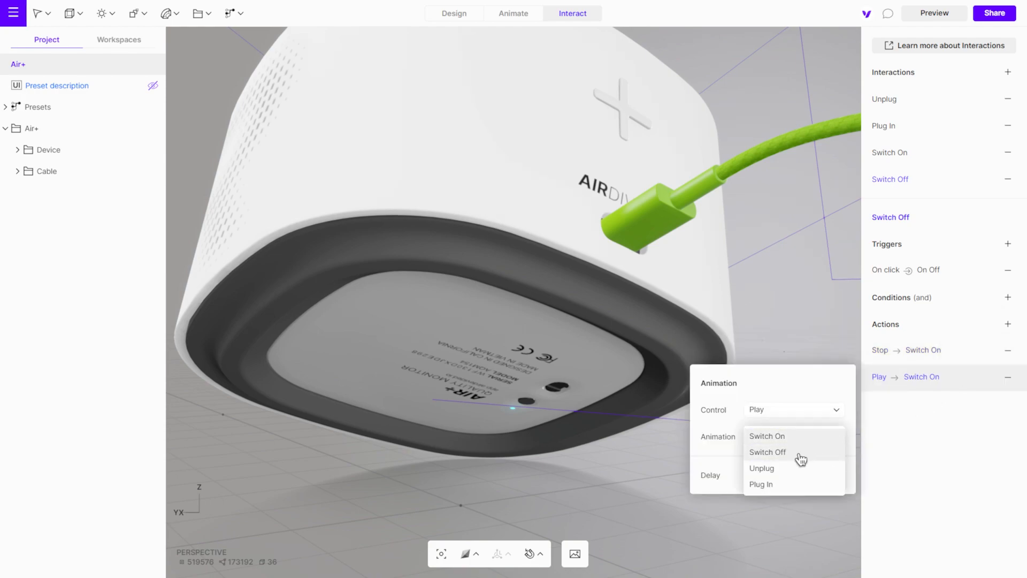
click(767, 452)
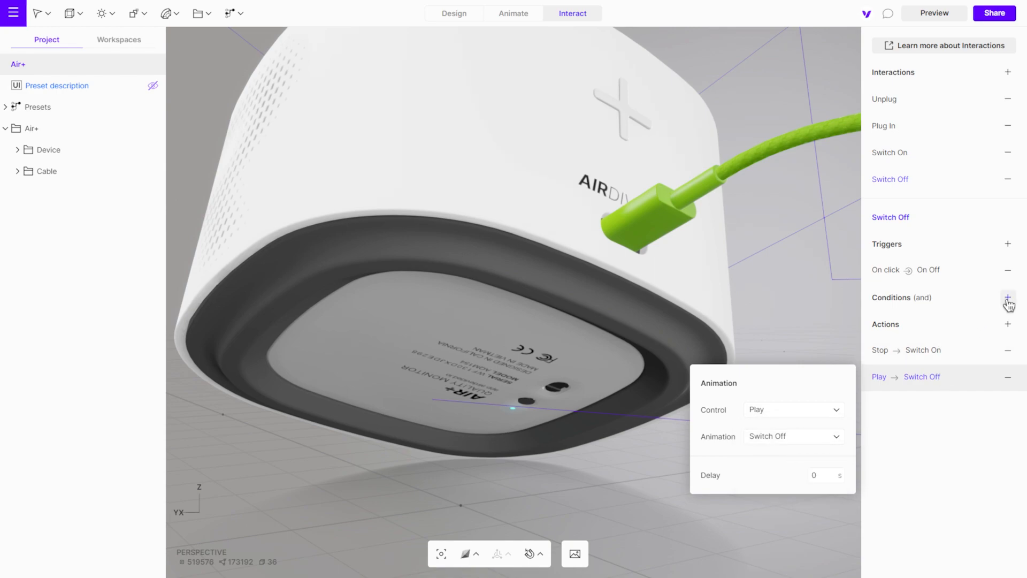
- Add an Animation condition to Switch Off requiring Switch On to be Finished
click(1008, 297)
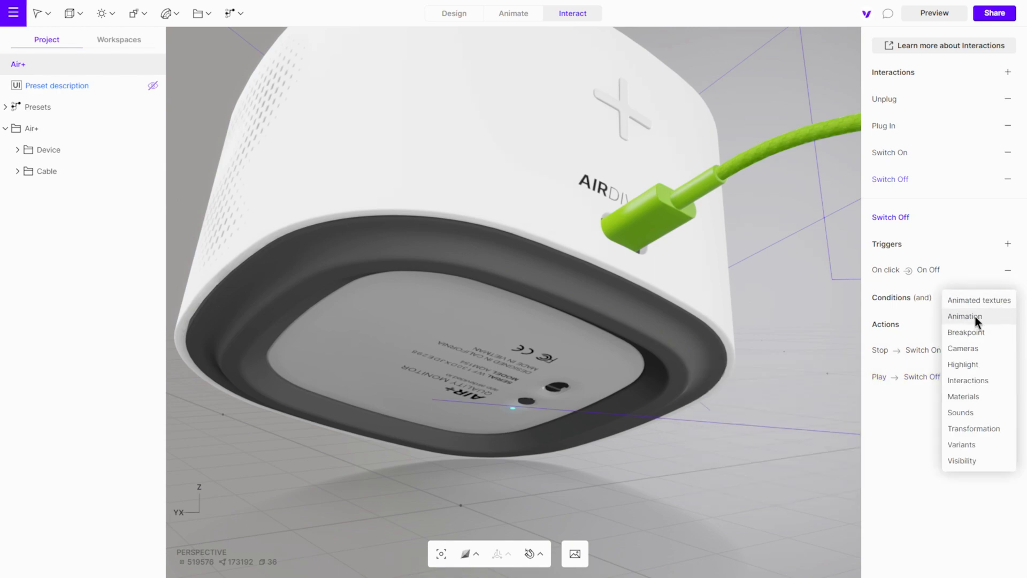
click(963, 316)
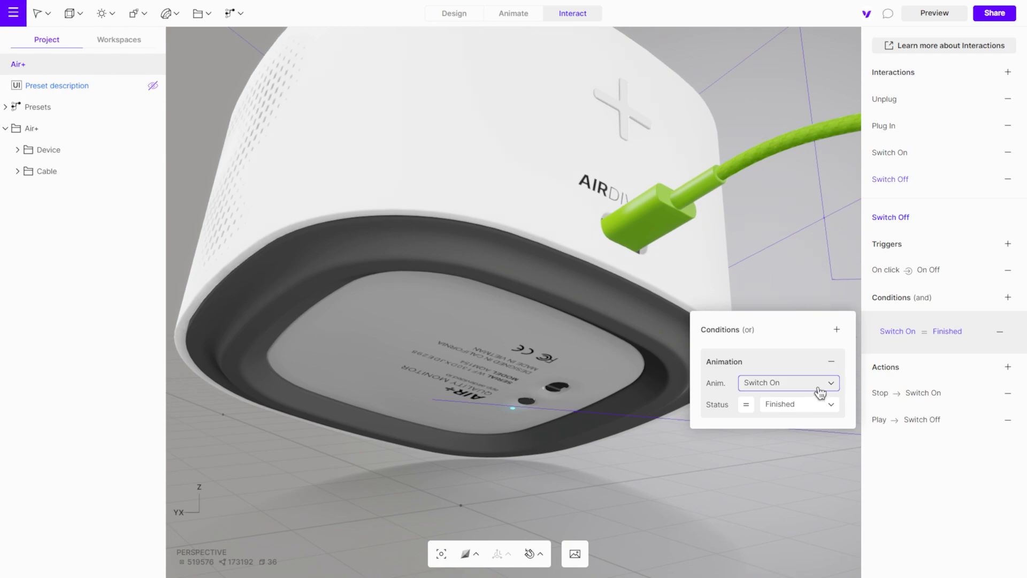
click(787, 382)
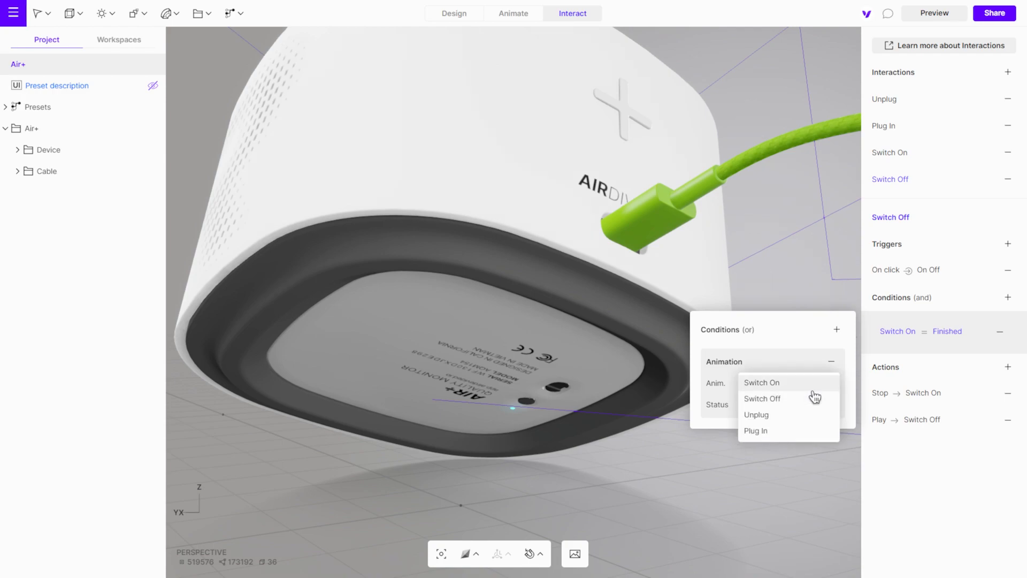
click(761, 381)
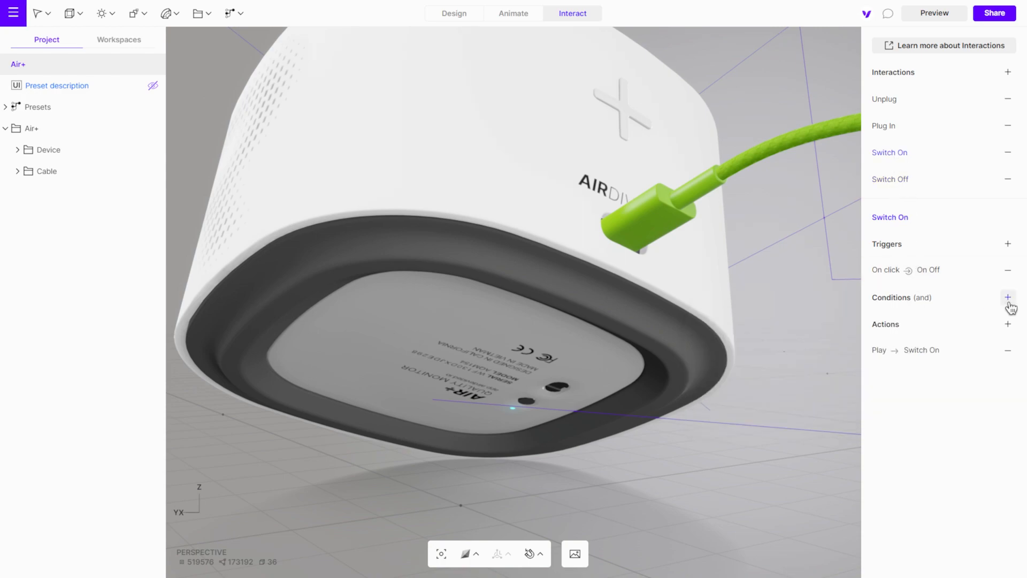
- Add a condition to Switch On checking the Switch Off animation's Playing status
click(1007, 298)
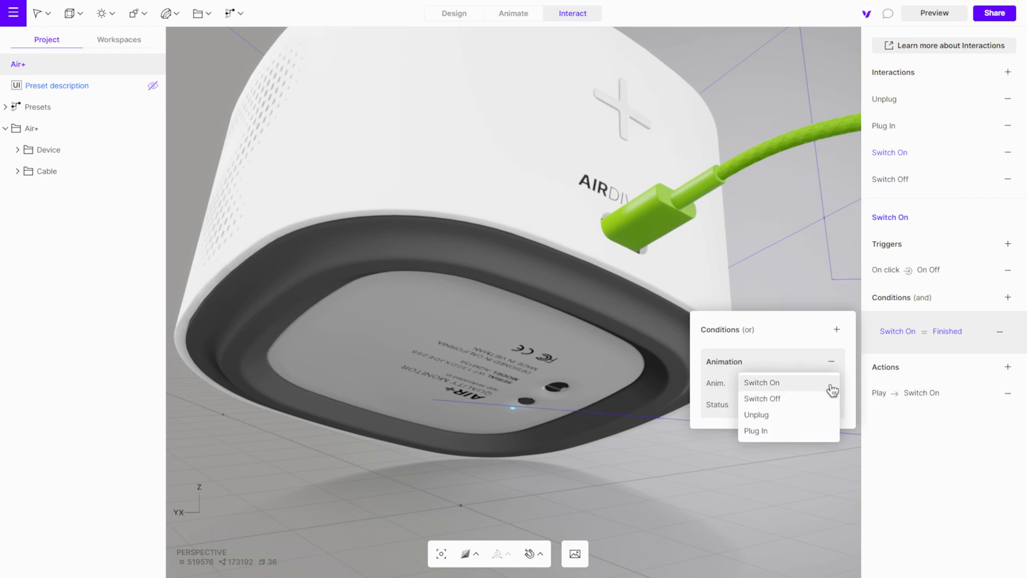
click(762, 383)
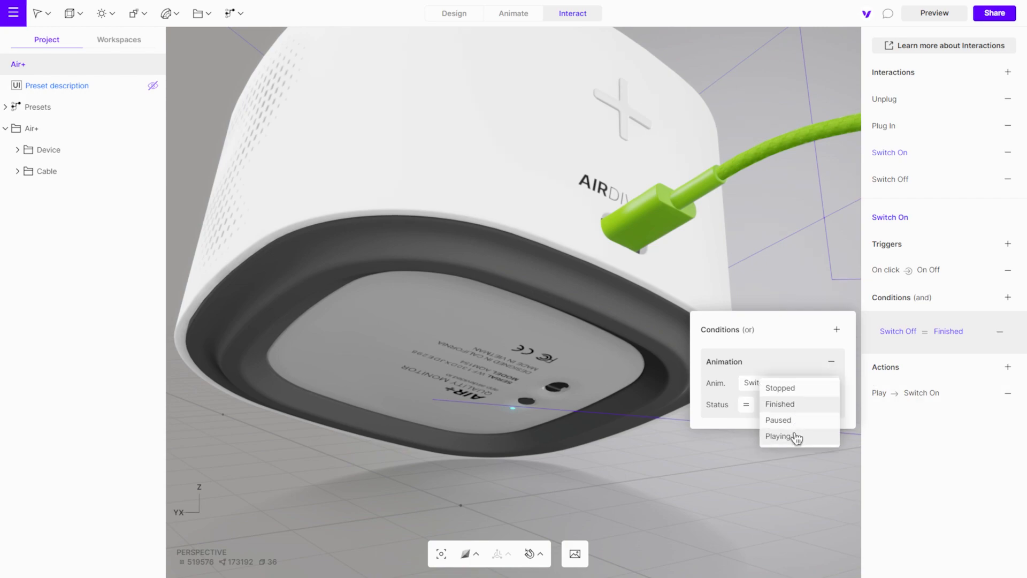
click(780, 437)
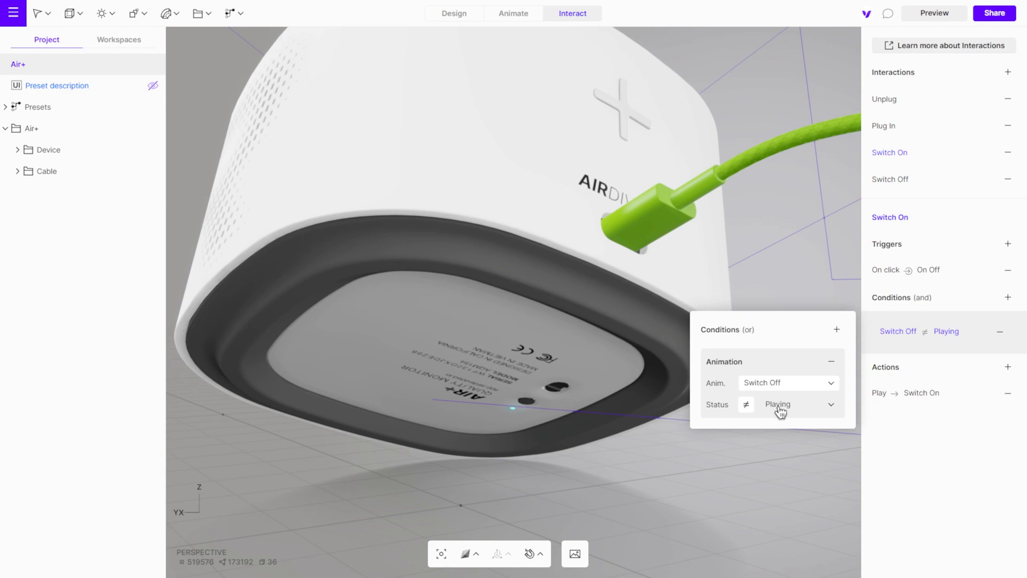
mouse_move(955, 54)
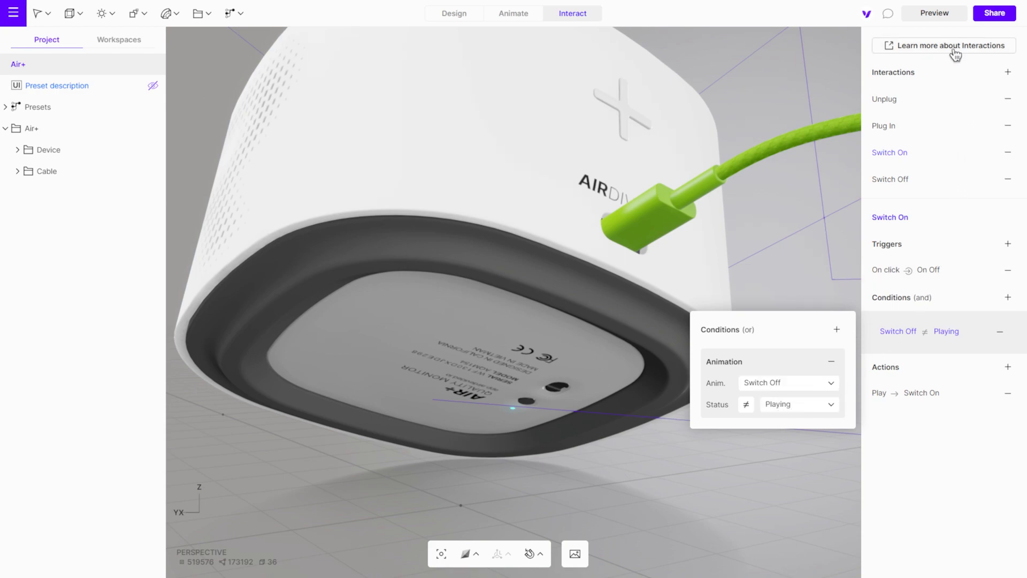
click(934, 12)
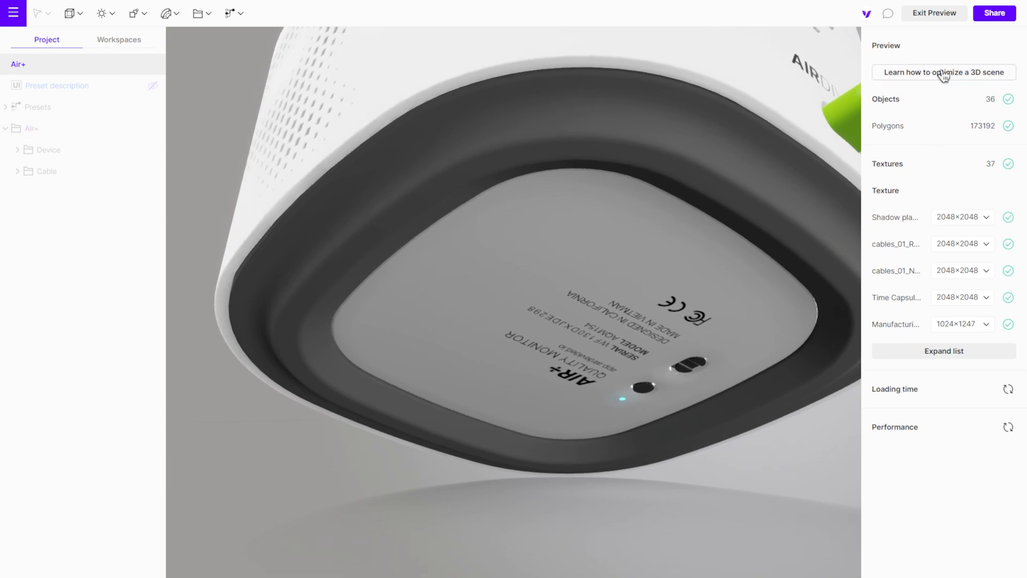
click(932, 13)
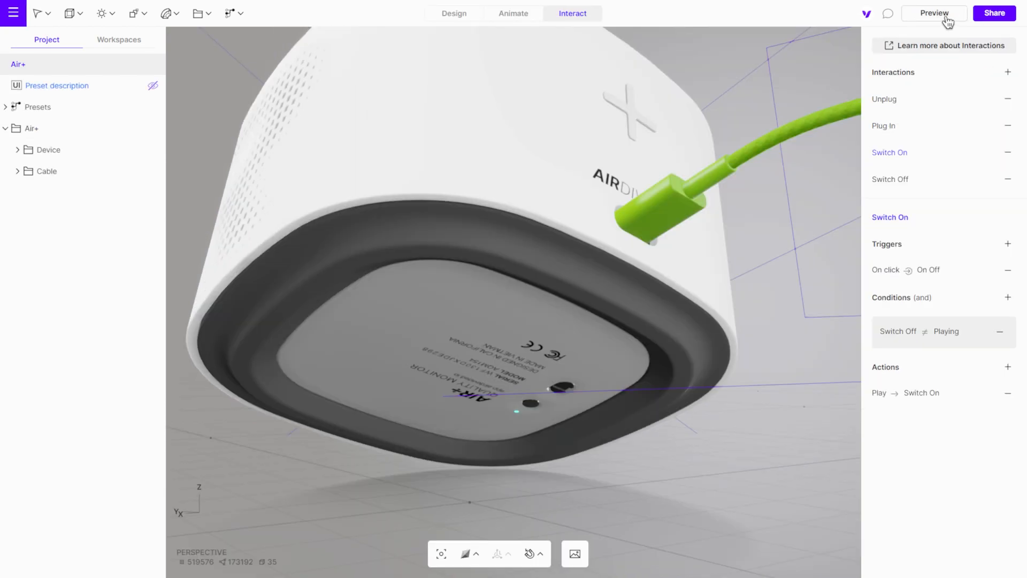
- Return to Design mode, expand the Device folder and select the Light 1 button
click(453, 13)
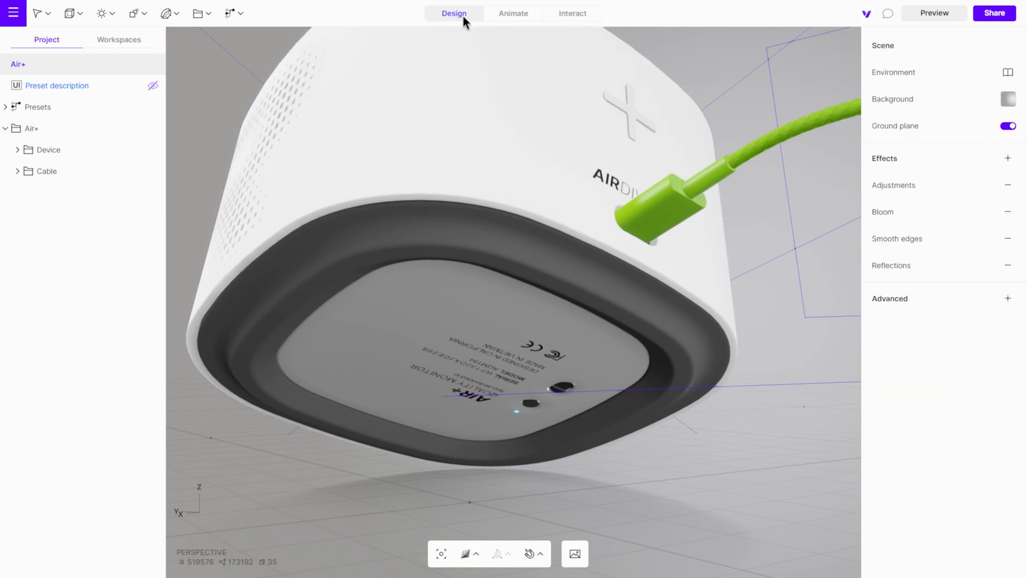
click(18, 150)
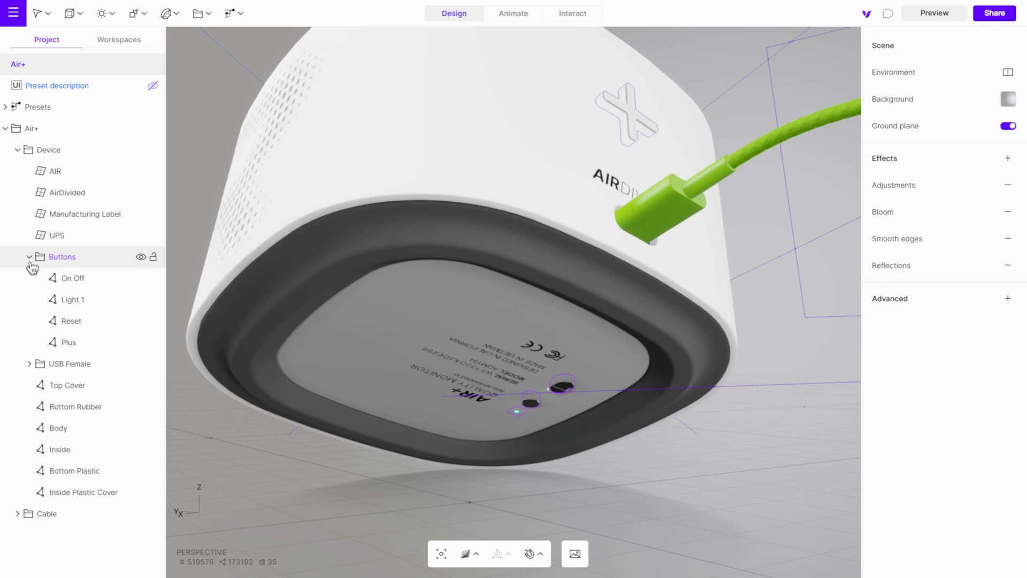
click(72, 299)
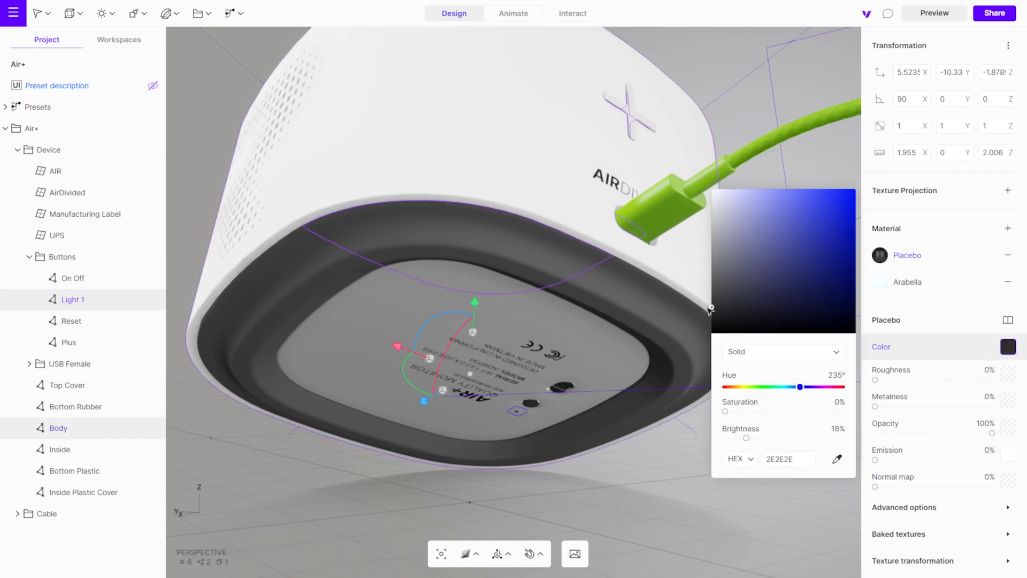
- Rename the Light 1 button's Placebo material to 'Off'
double_click(907, 255)
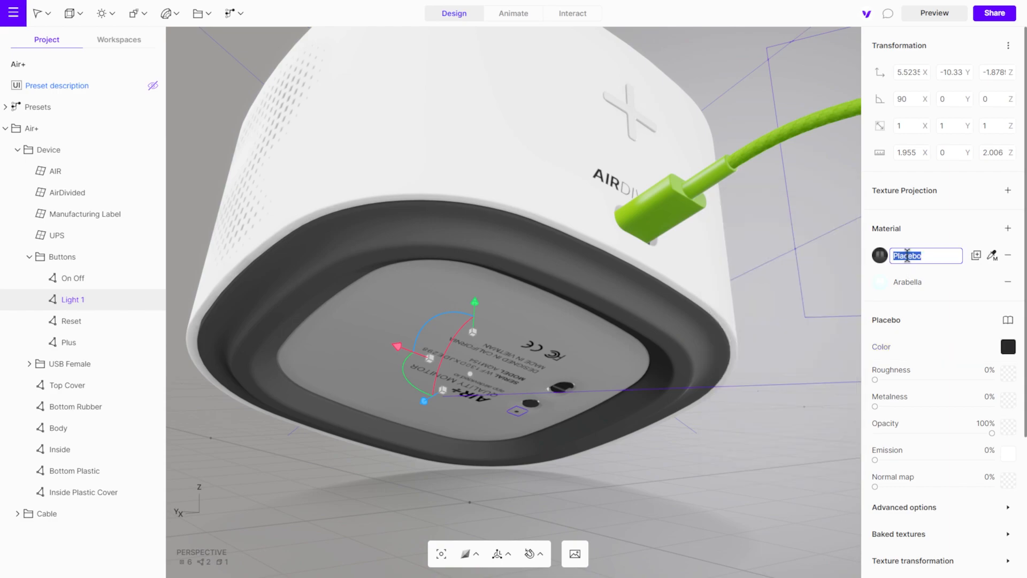
text(Off)
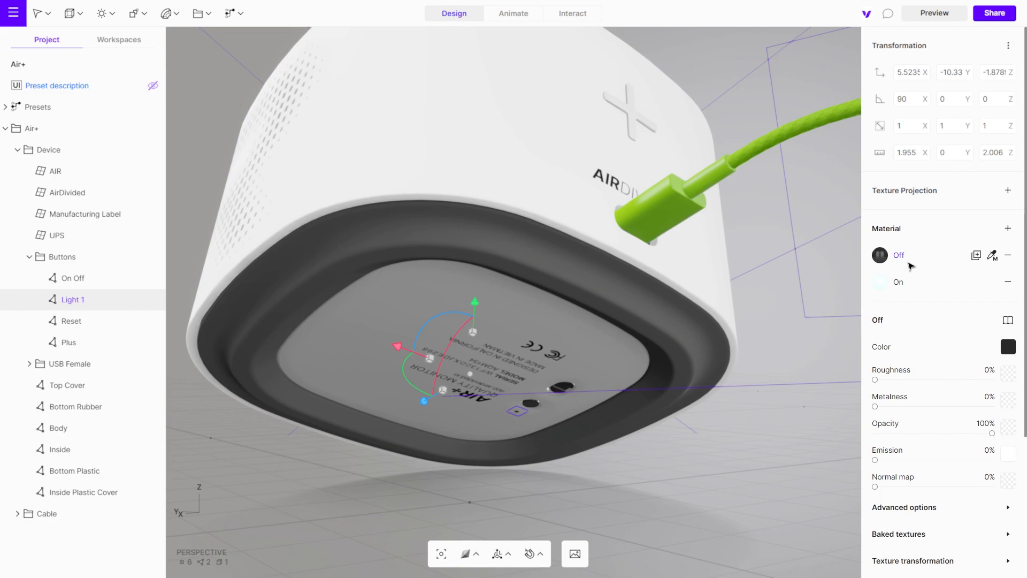
mouse_move(924, 272)
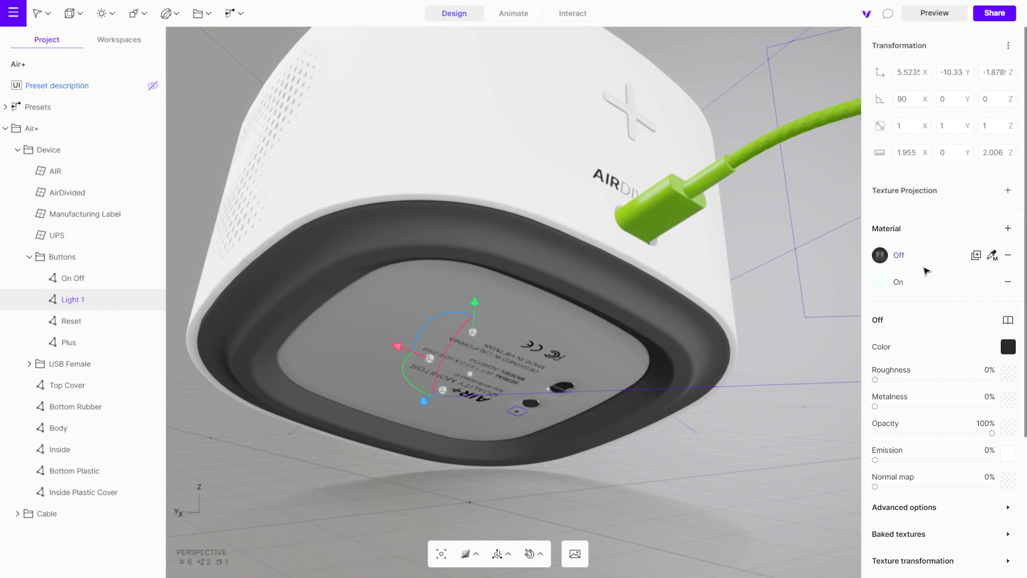
- Add a Materials action to Switch On that gives Light 1 the On material
click(57, 428)
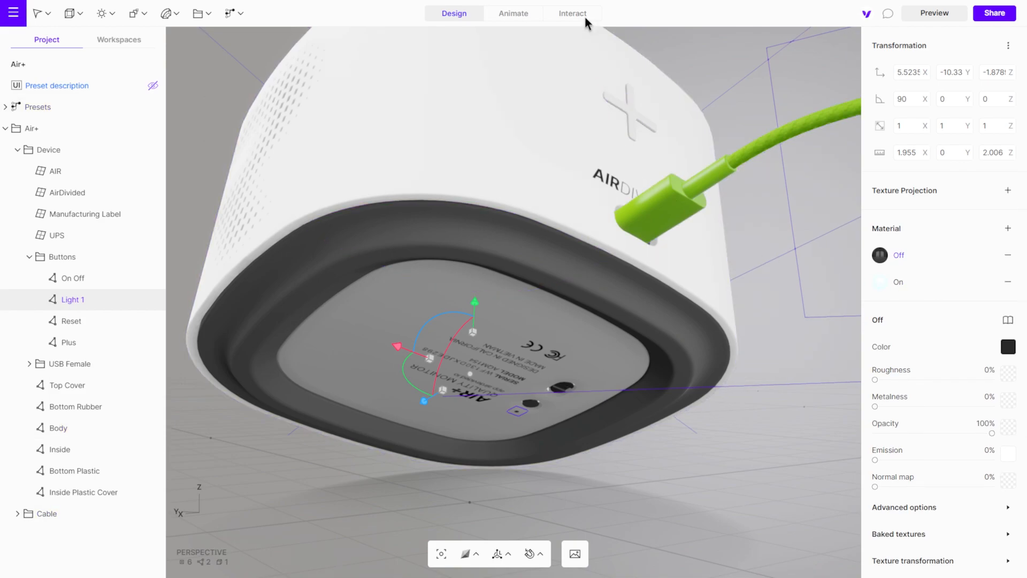
click(571, 13)
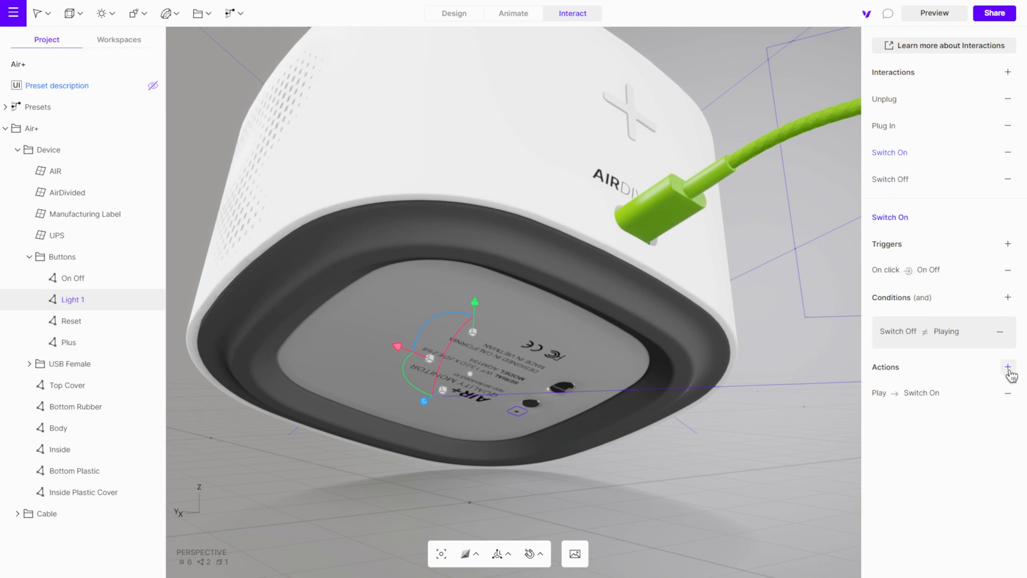
click(1007, 367)
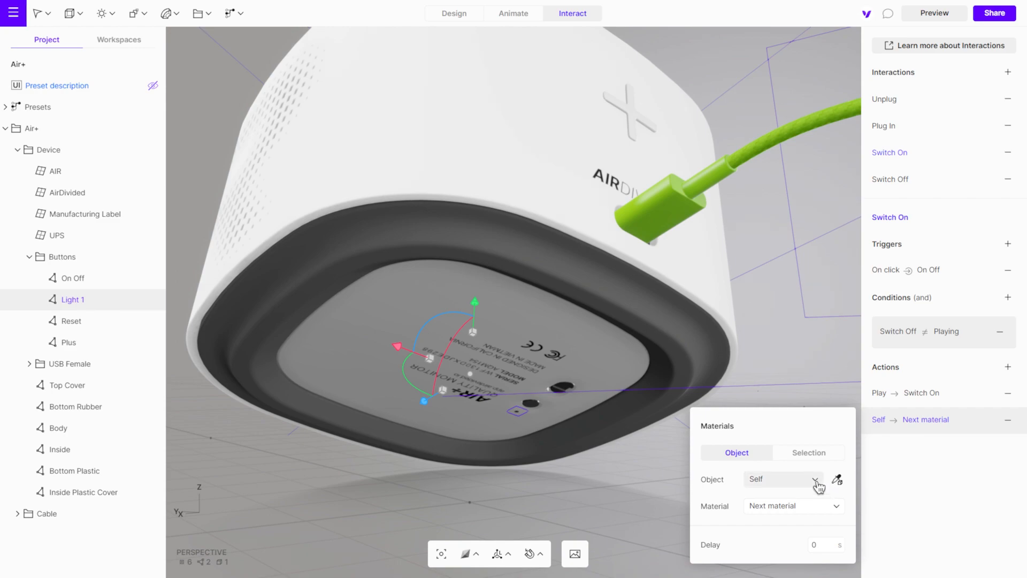
click(782, 479)
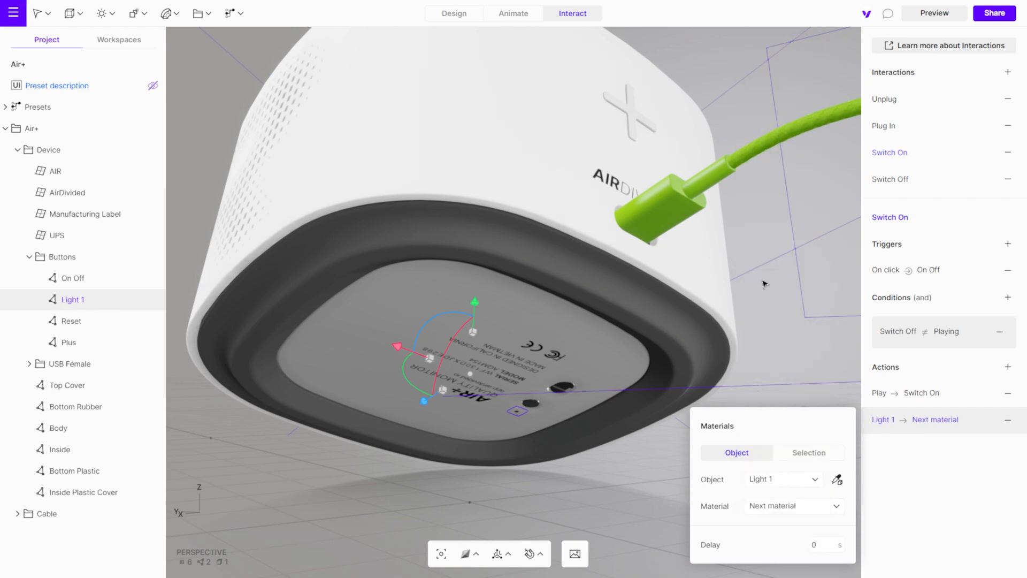
click(793, 505)
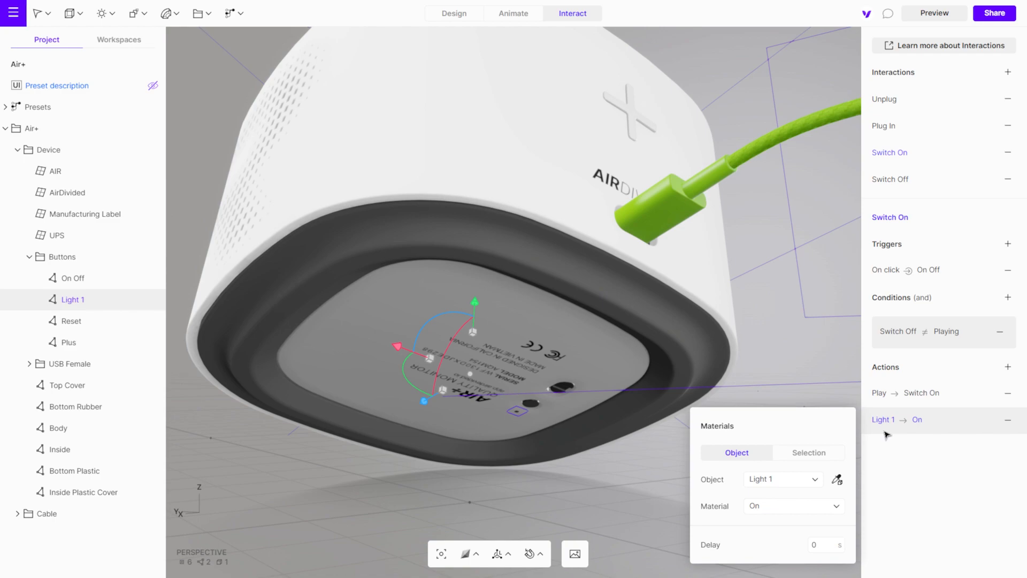
mouse_move(924, 241)
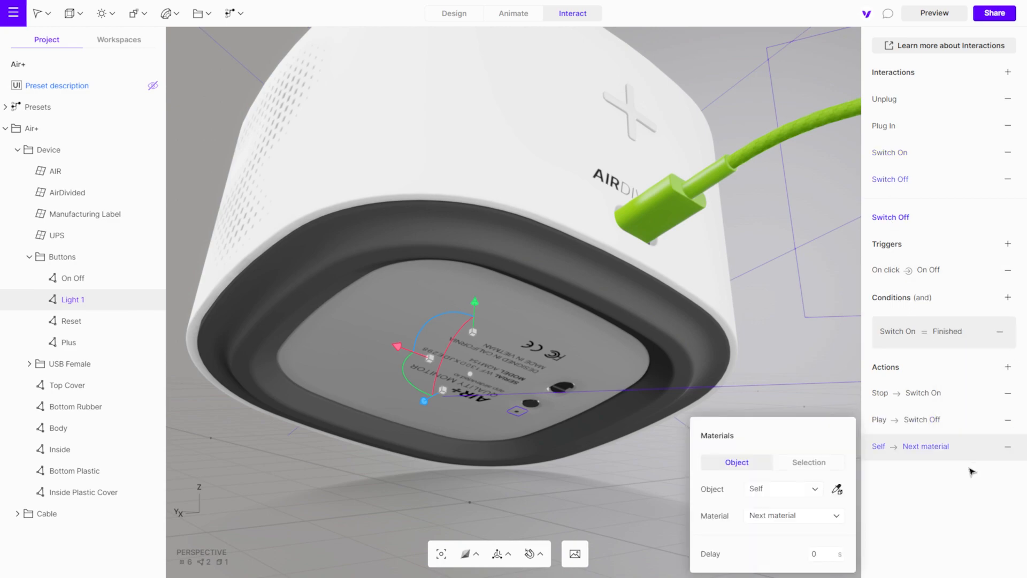
- Point Switch Off's new material action at Light 1 with the Off material
click(782, 488)
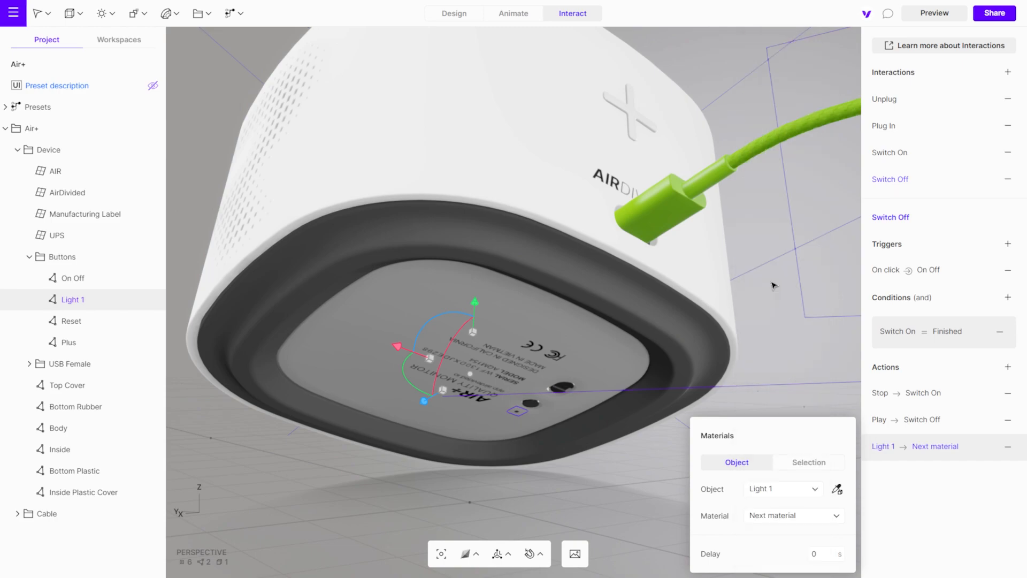
click(793, 514)
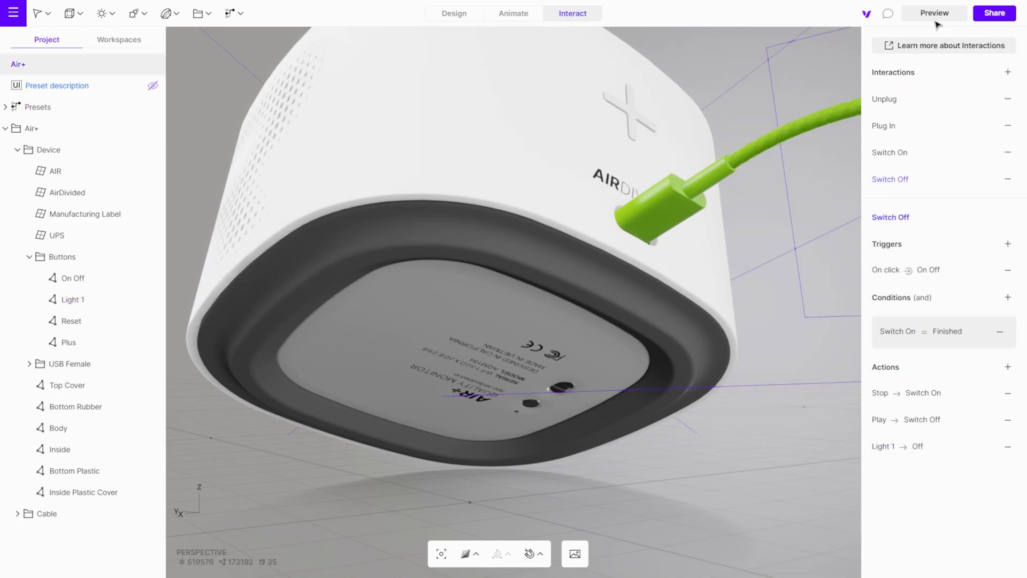
- Preview the Air+ scene and rotate the device to check the light button changes
click(934, 13)
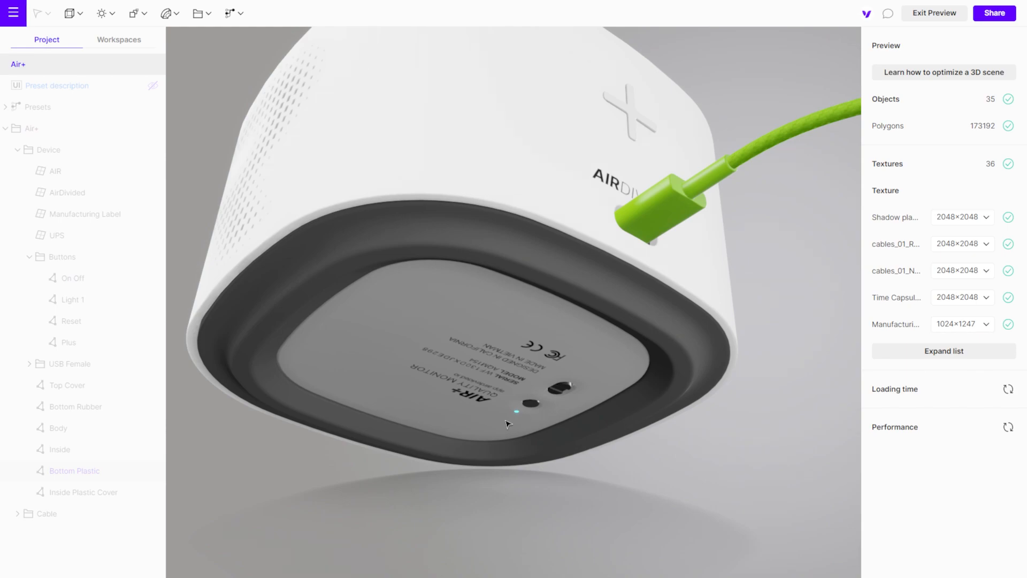
drag(504, 424, 569, 390)
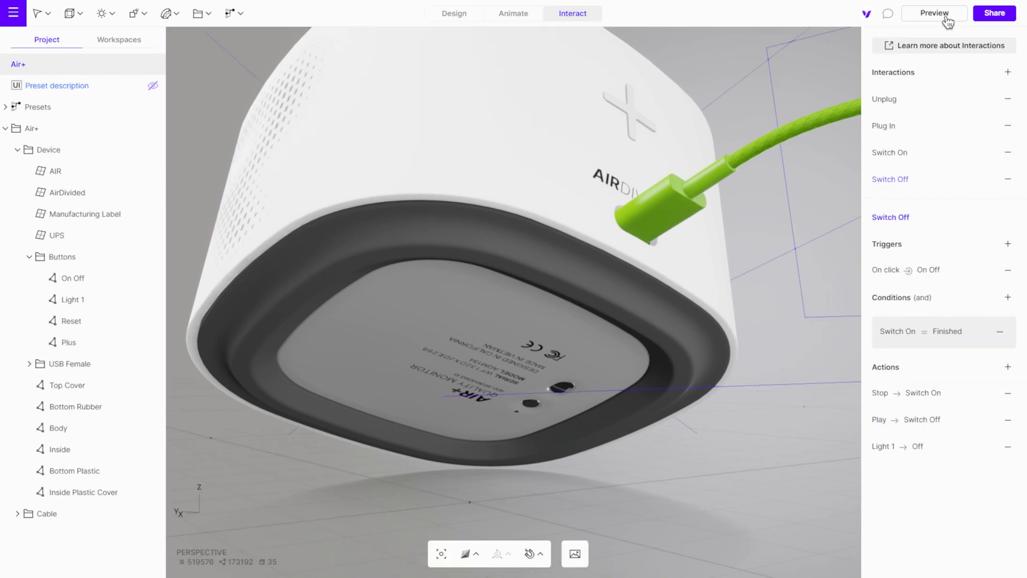
- Set a 0.6-second delay on the Light 1 material actions in Switch Off and Switch On
click(898, 446)
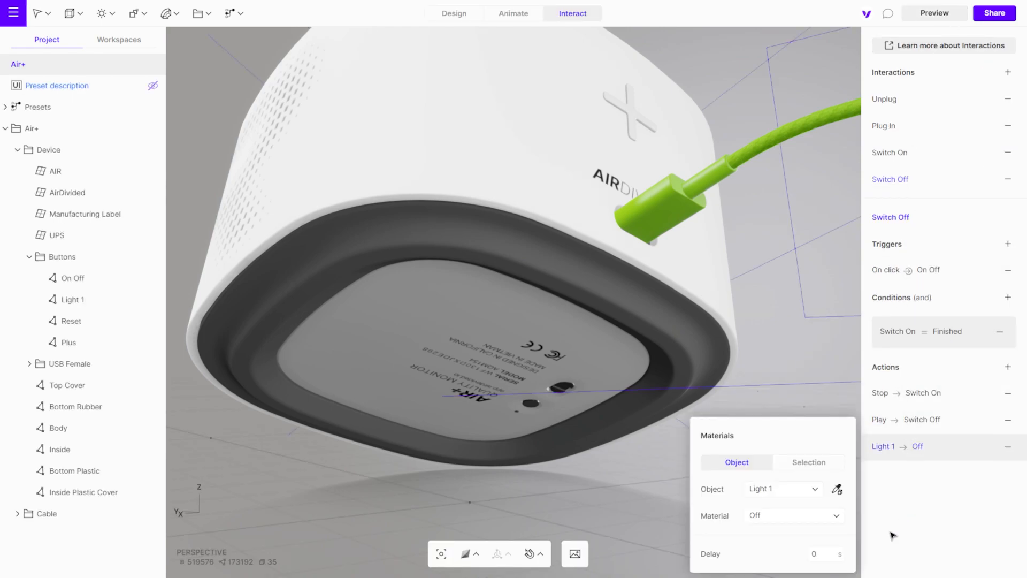
click(822, 554)
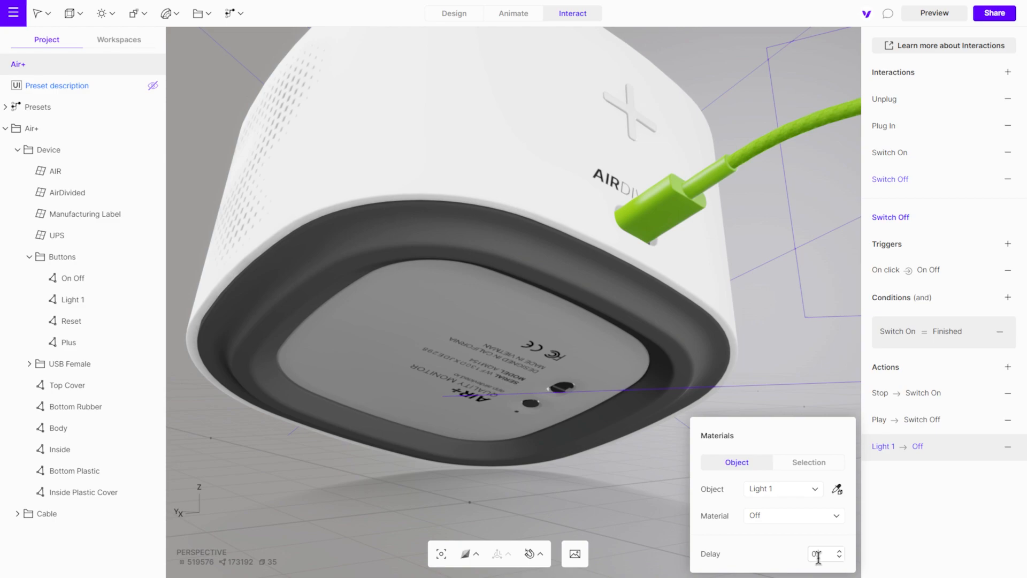
text(0.6)
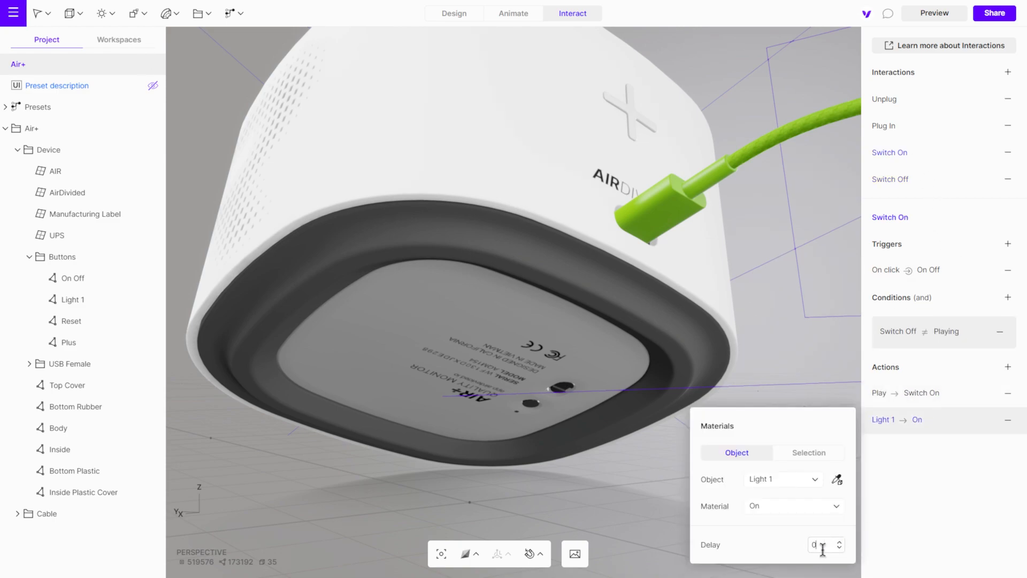
text(0.6)
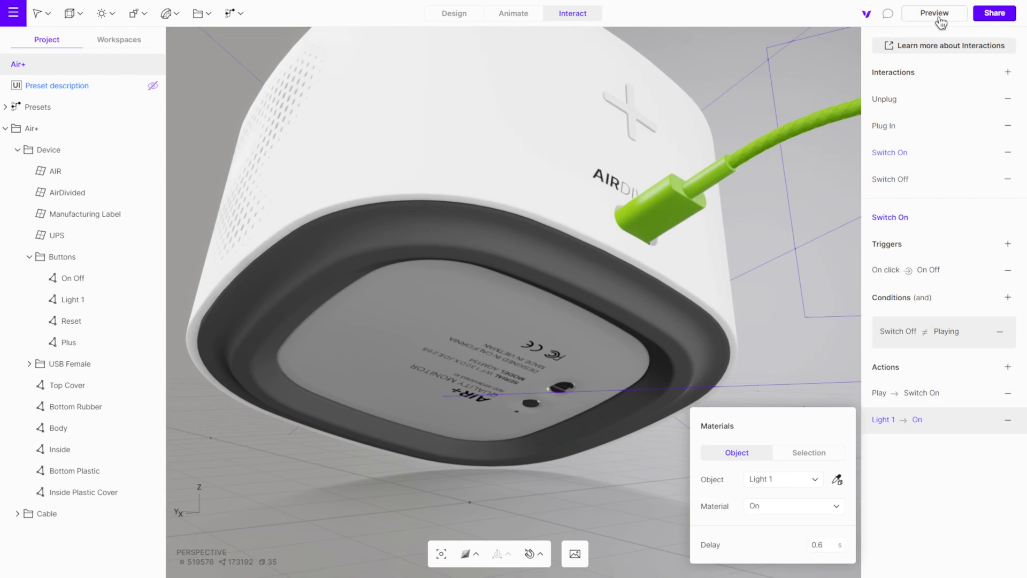
- Preview the scene, turn the device to view its top, then exit back to Design mode
click(934, 12)
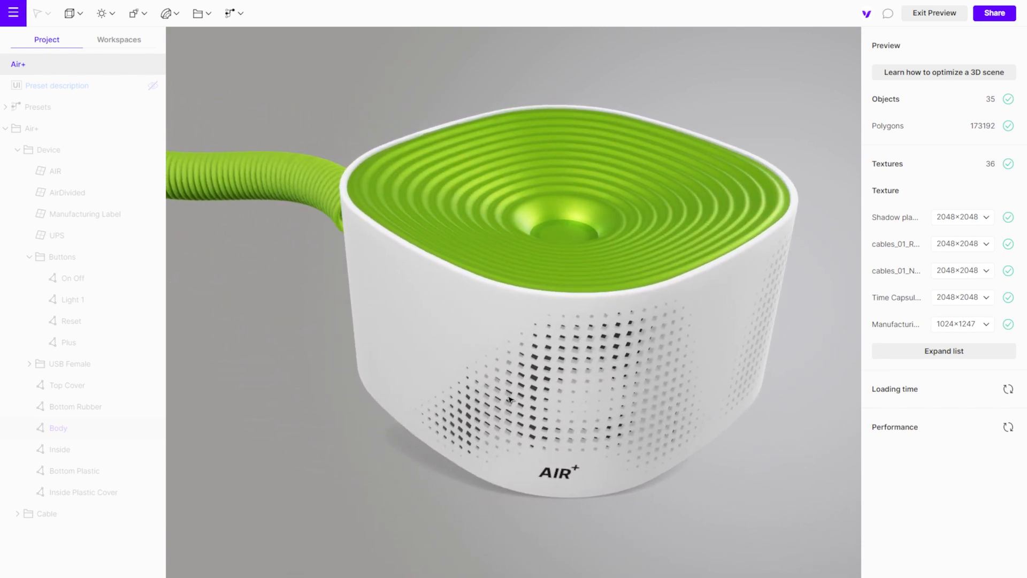
drag(510, 400, 556, 406)
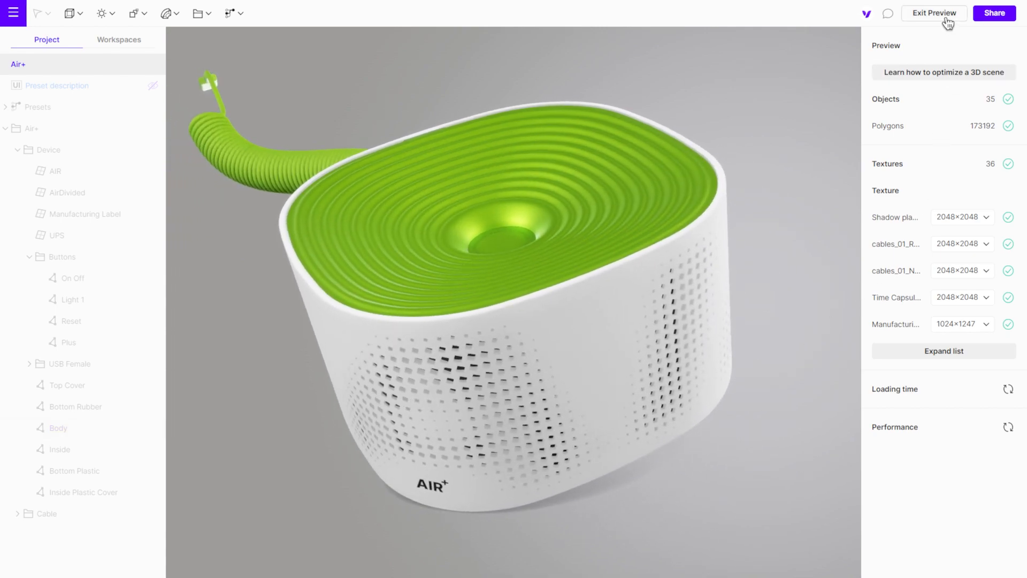
click(933, 13)
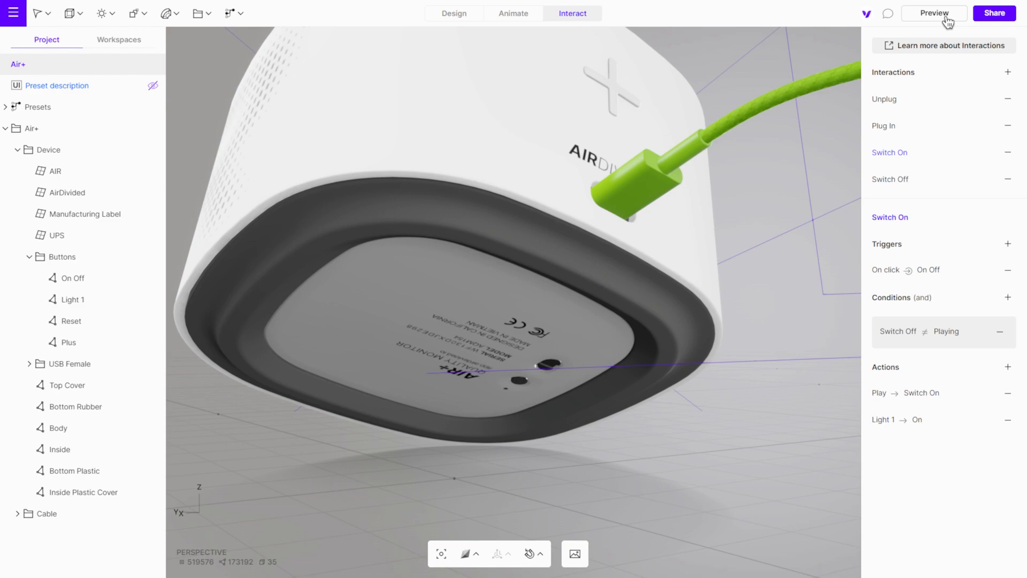
click(454, 13)
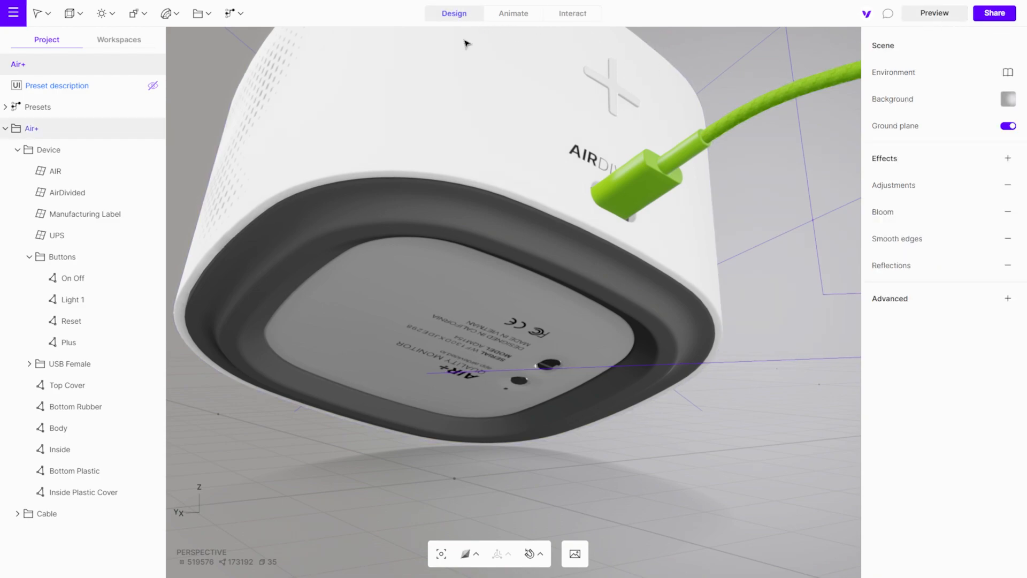
- Add a new material to Inside whose emission plays the Animated Light Lottie file
click(59, 449)
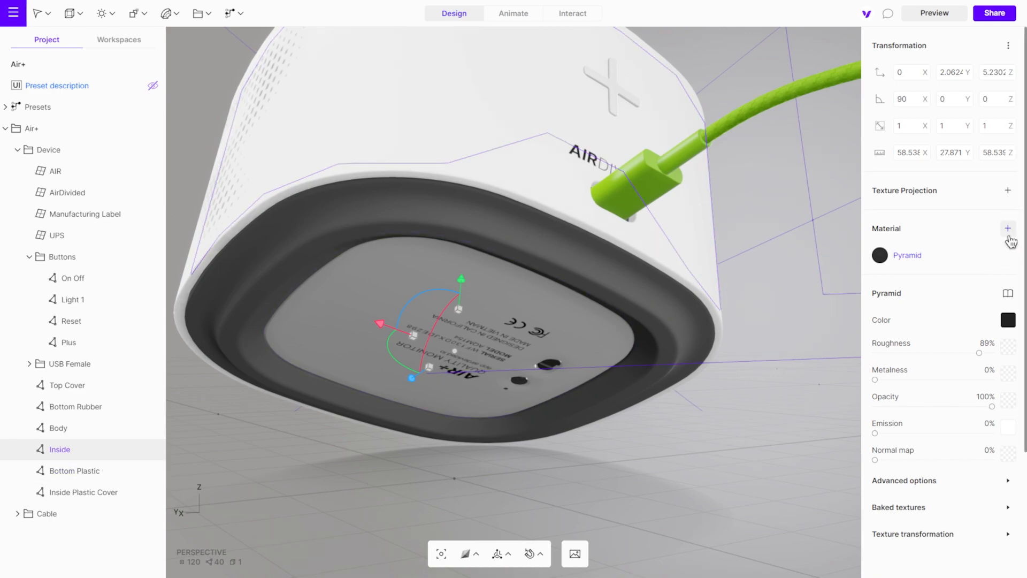
click(1007, 228)
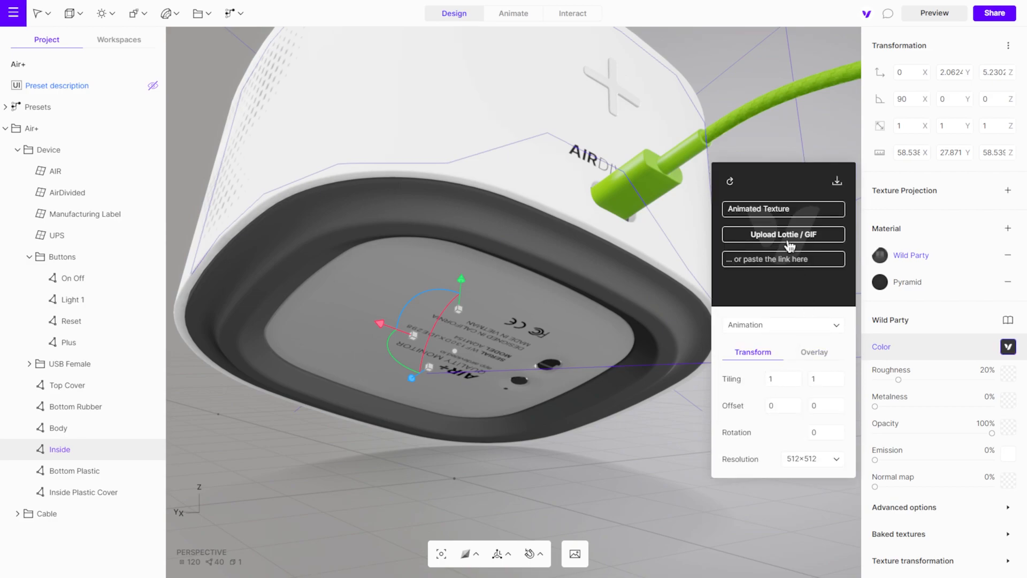
click(783, 234)
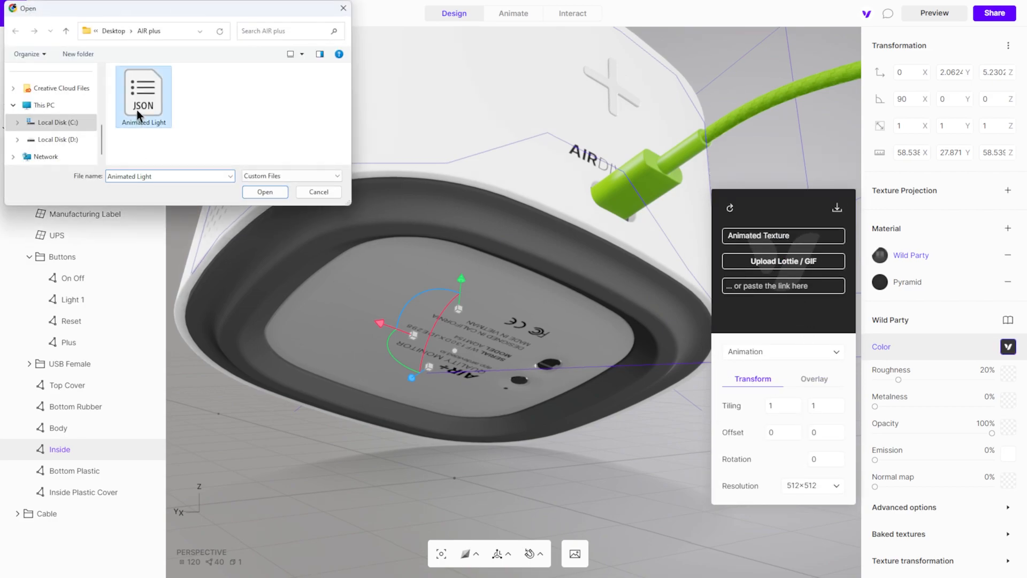
click(265, 192)
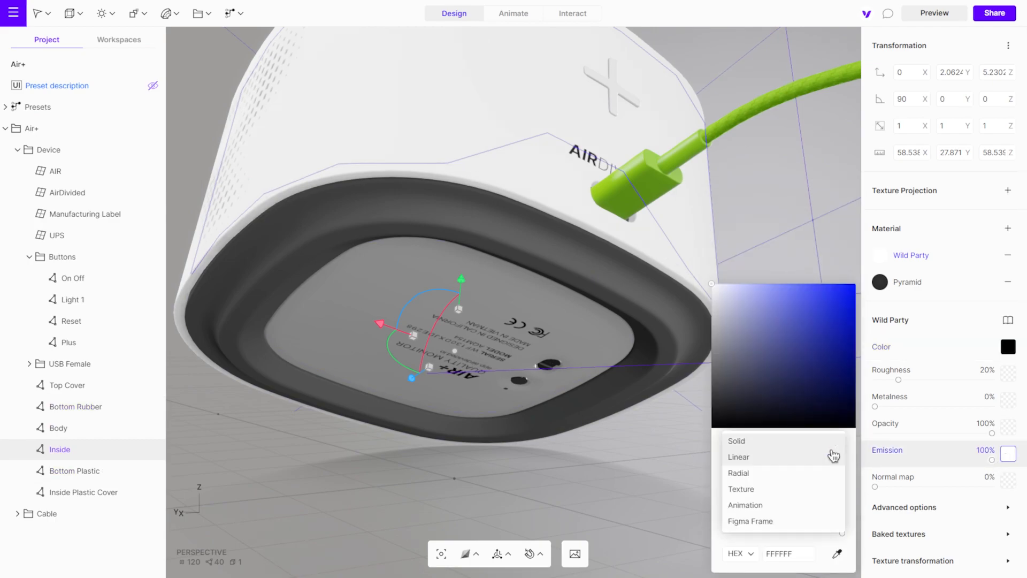
click(745, 504)
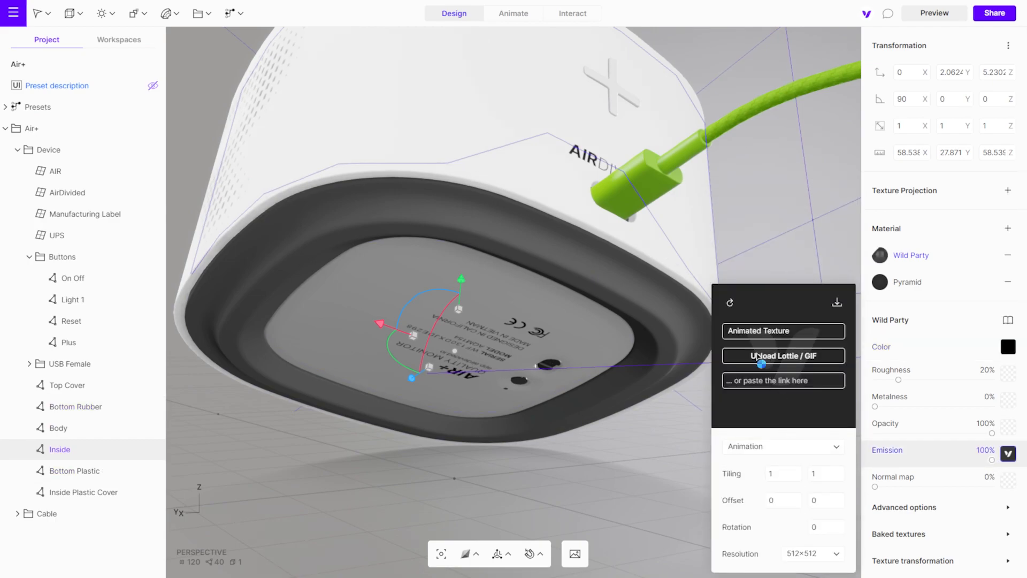
click(782, 356)
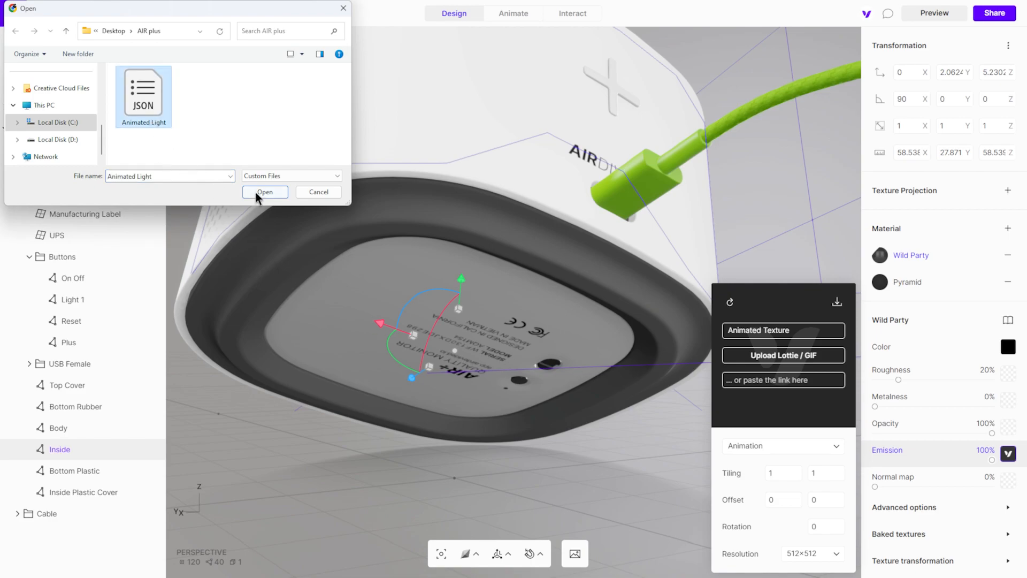
click(264, 192)
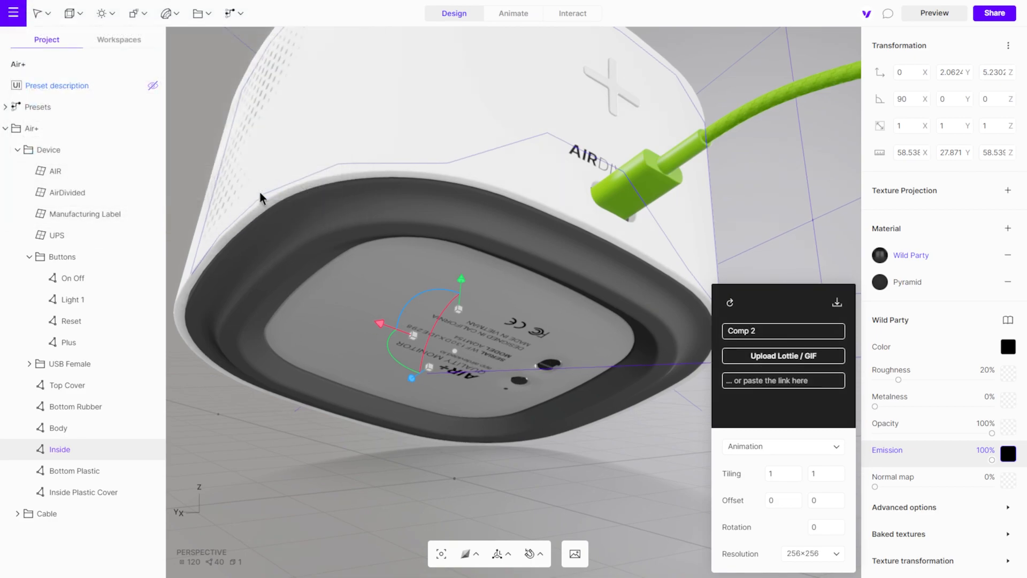
- Rename the Wild Party material to 'Animation On' and return to the interactions editor
double_click(909, 256)
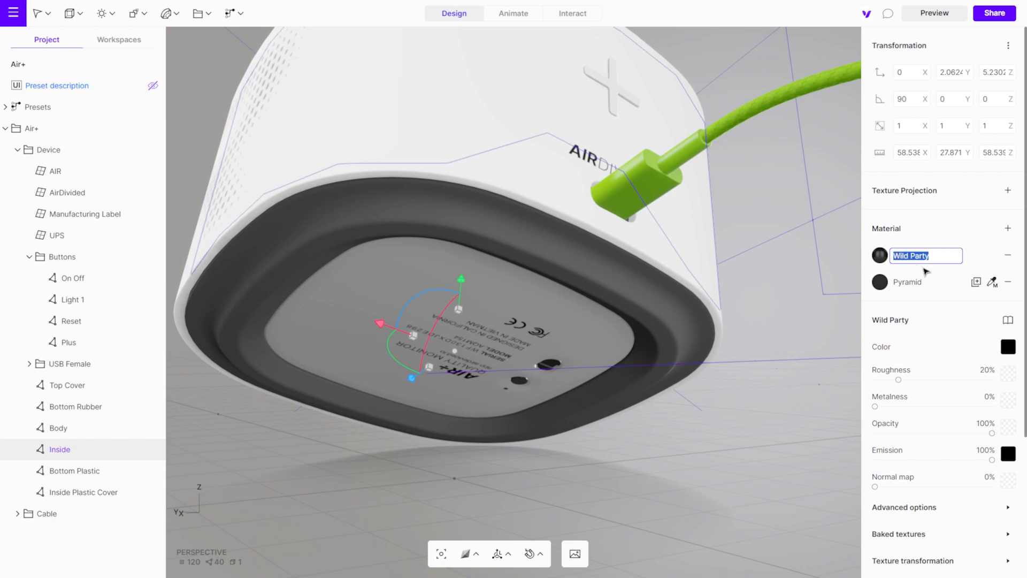
text(Animation On)
click(926, 282)
text(Animation Off)
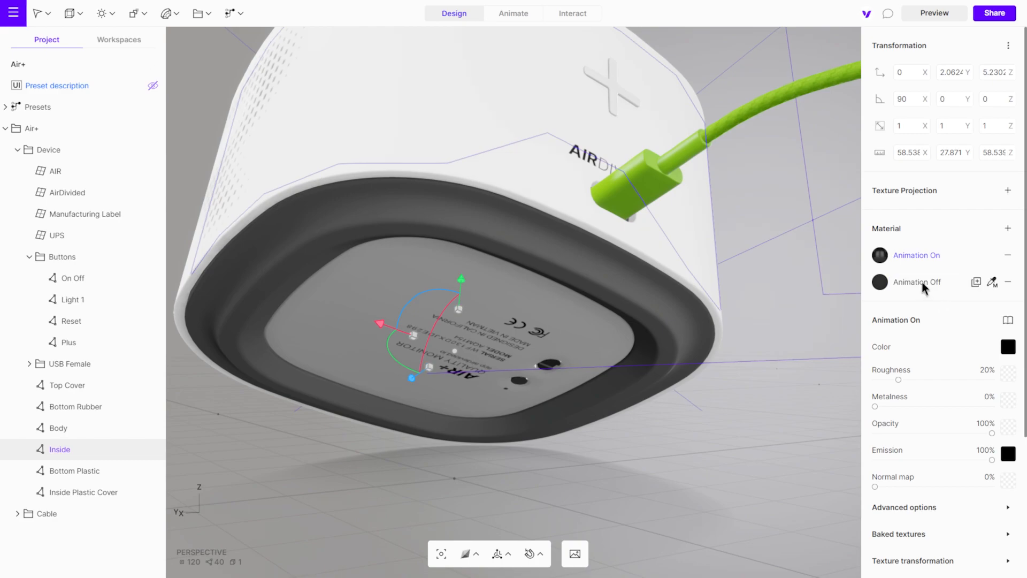
click(572, 13)
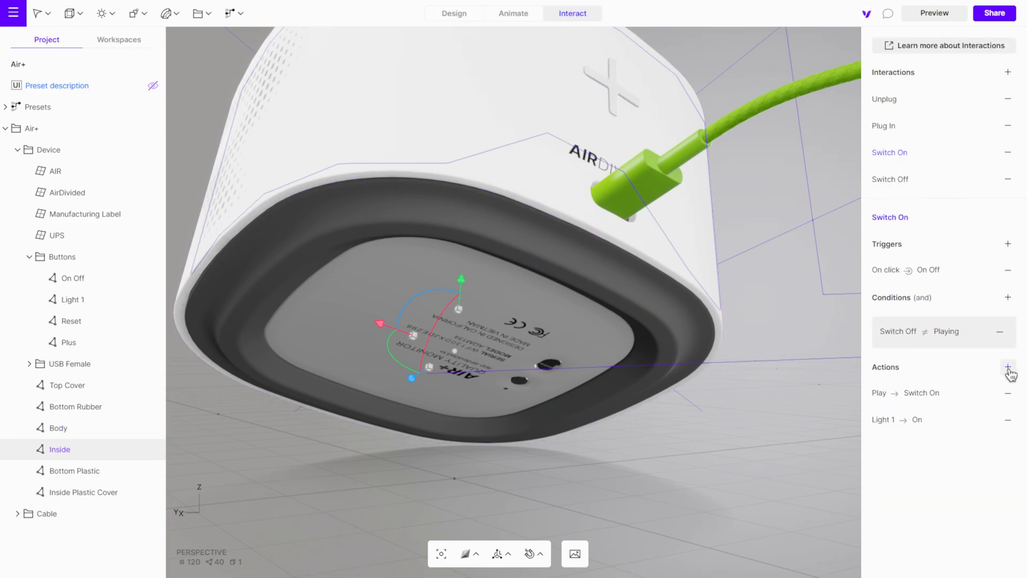
- Add a Materials action to Switch On targeting the Inside part
click(1007, 367)
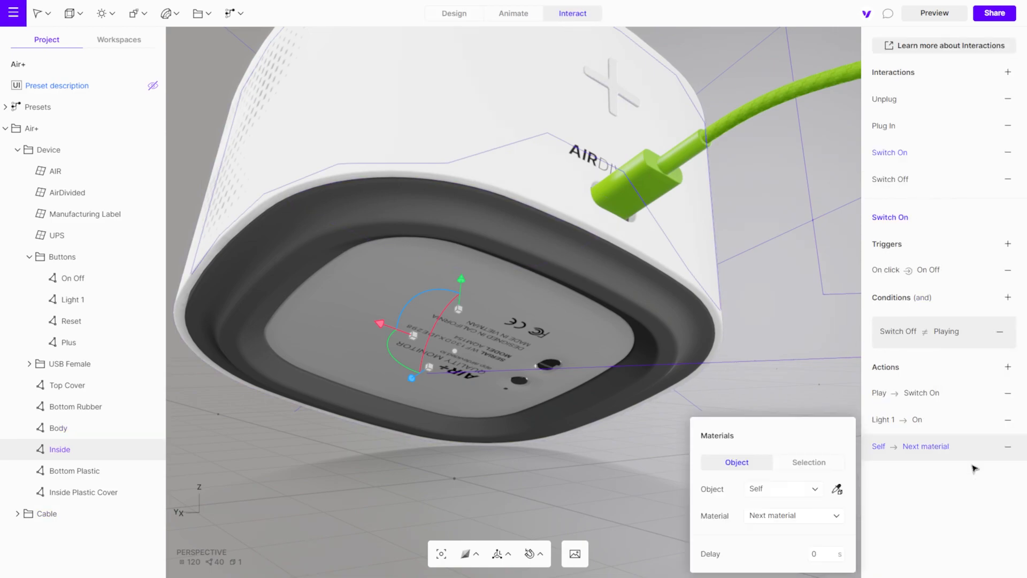
click(783, 488)
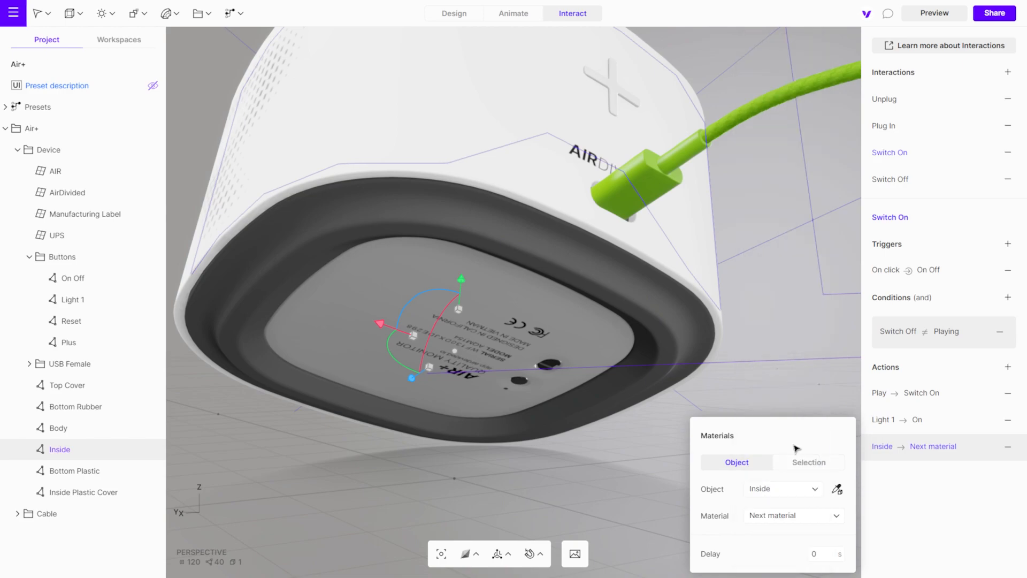
click(793, 514)
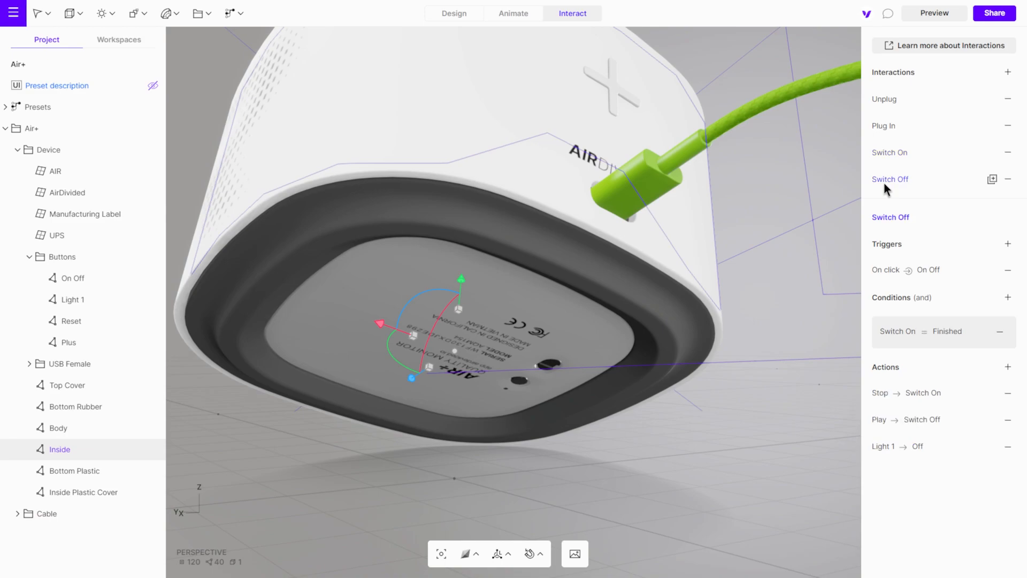
- Add a Materials action to Switch Off applying the Animation Off material
click(1007, 367)
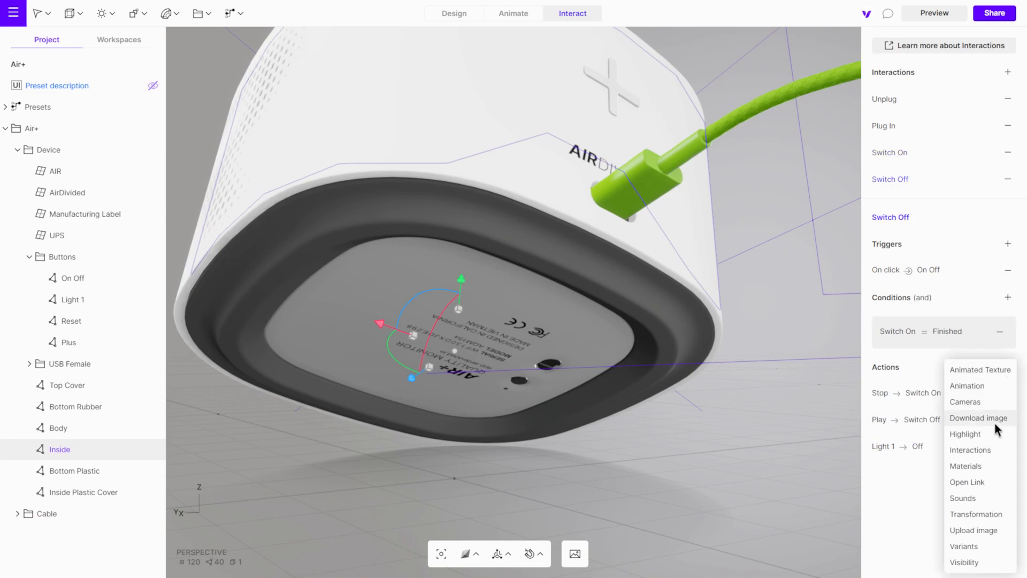
click(965, 466)
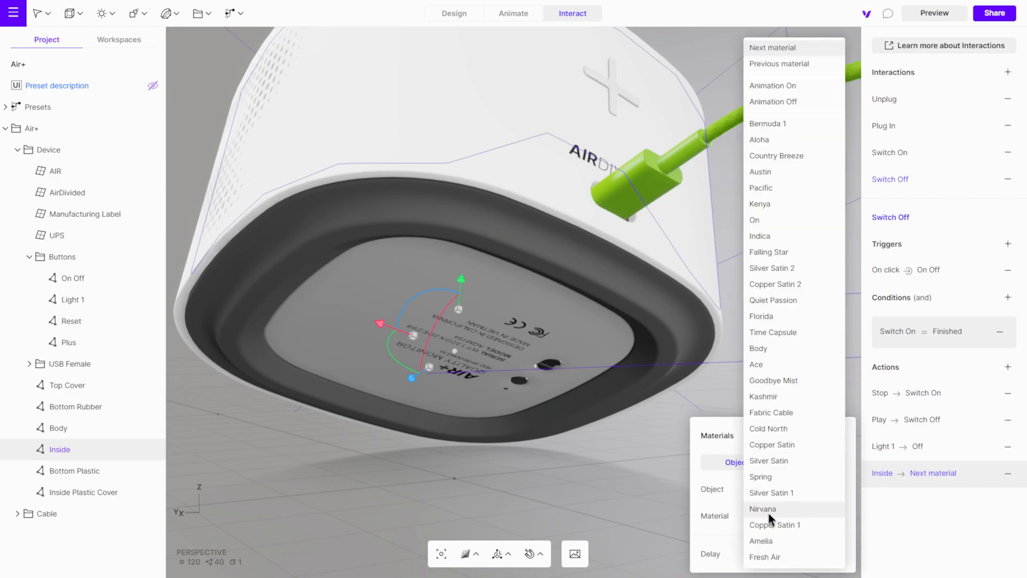
click(773, 102)
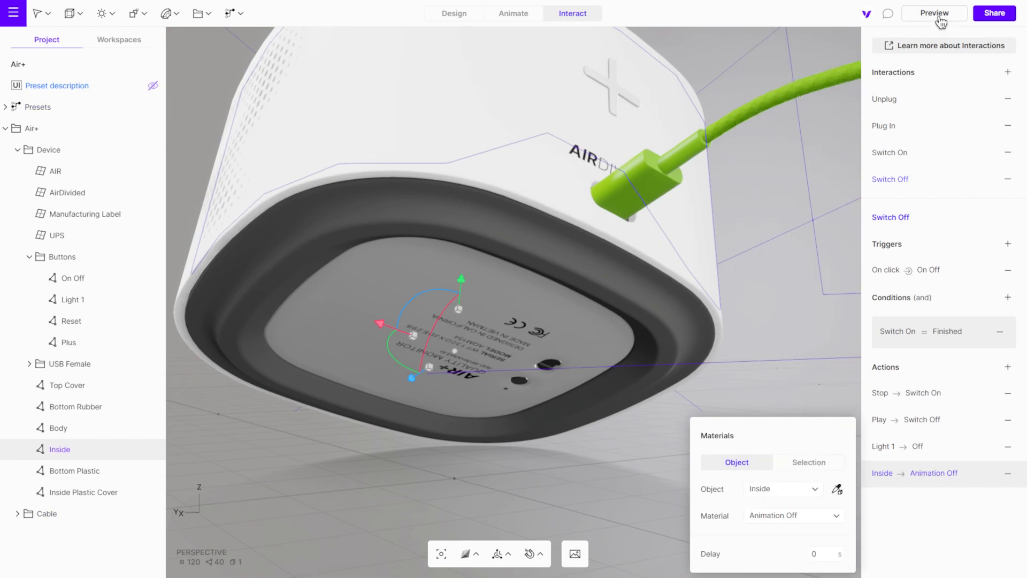
- Run the Air+ scene in preview and rotate the device to view the green-ringed Inside part
click(934, 13)
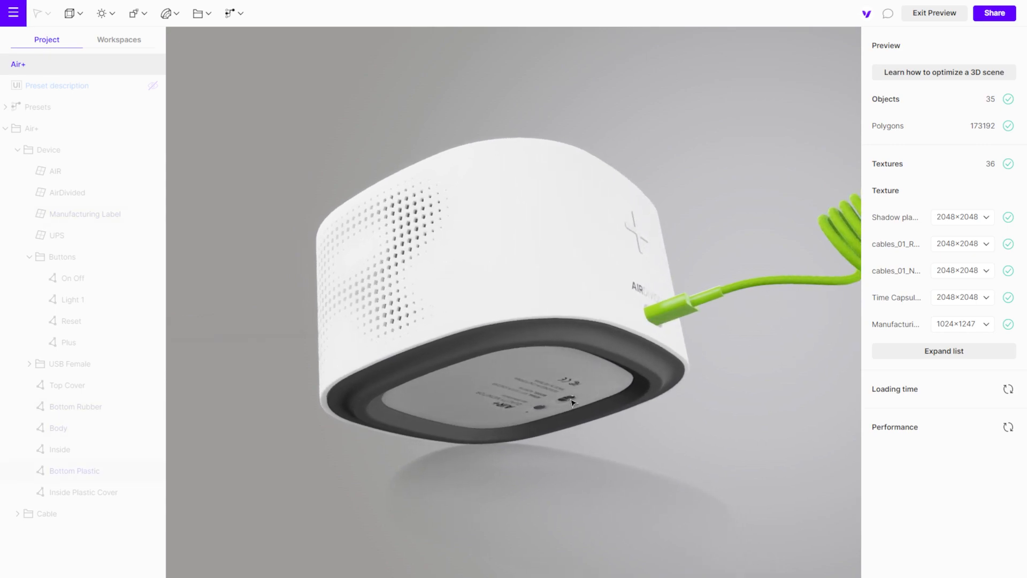
drag(573, 401, 390, 391)
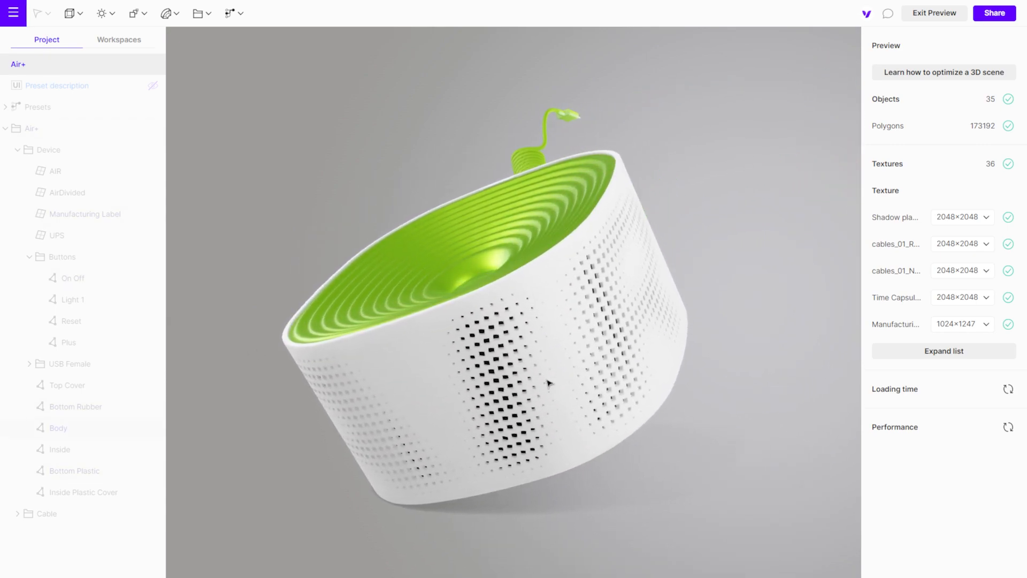
drag(550, 383, 462, 386)
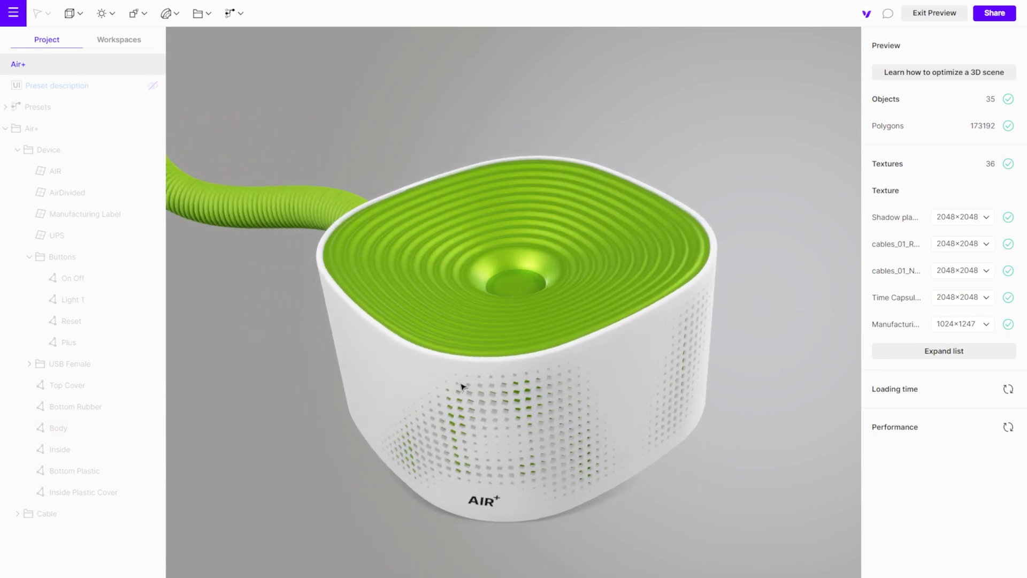